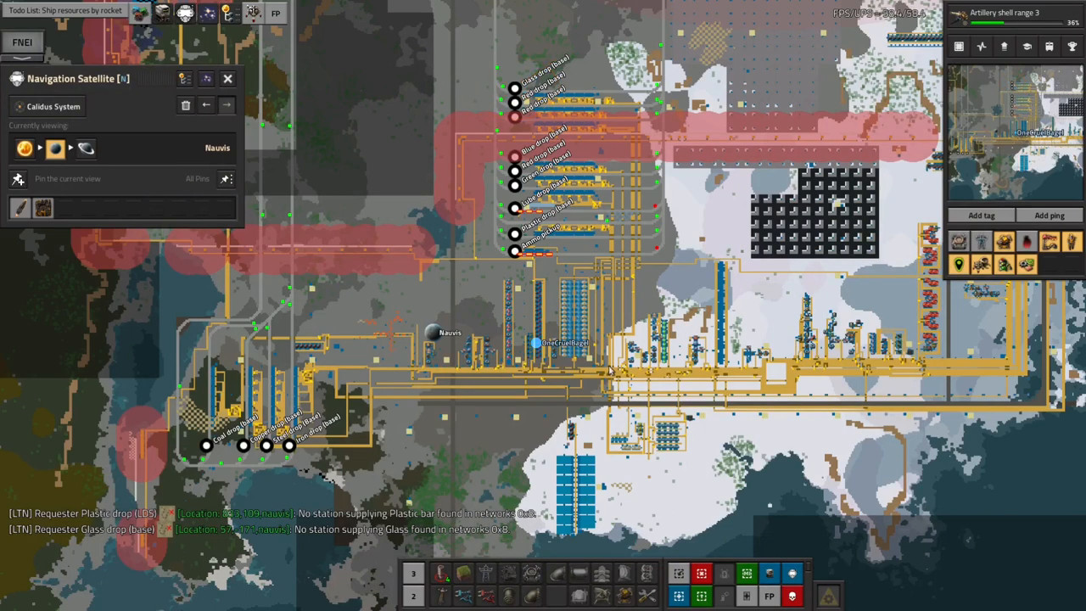
pyautogui.moveTo(482, 430)
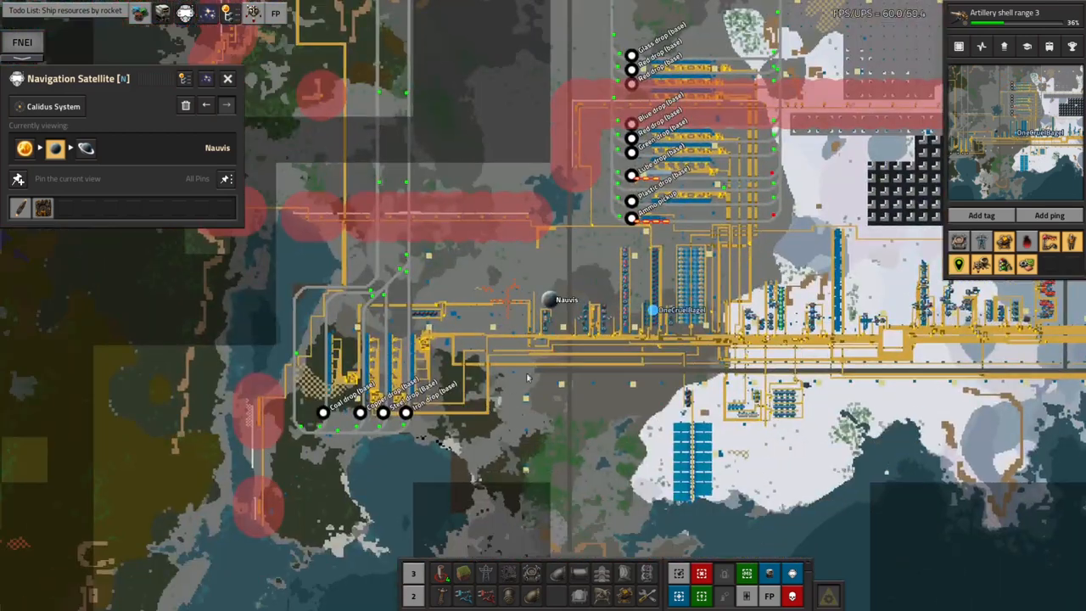
pyautogui.moveTo(477, 393)
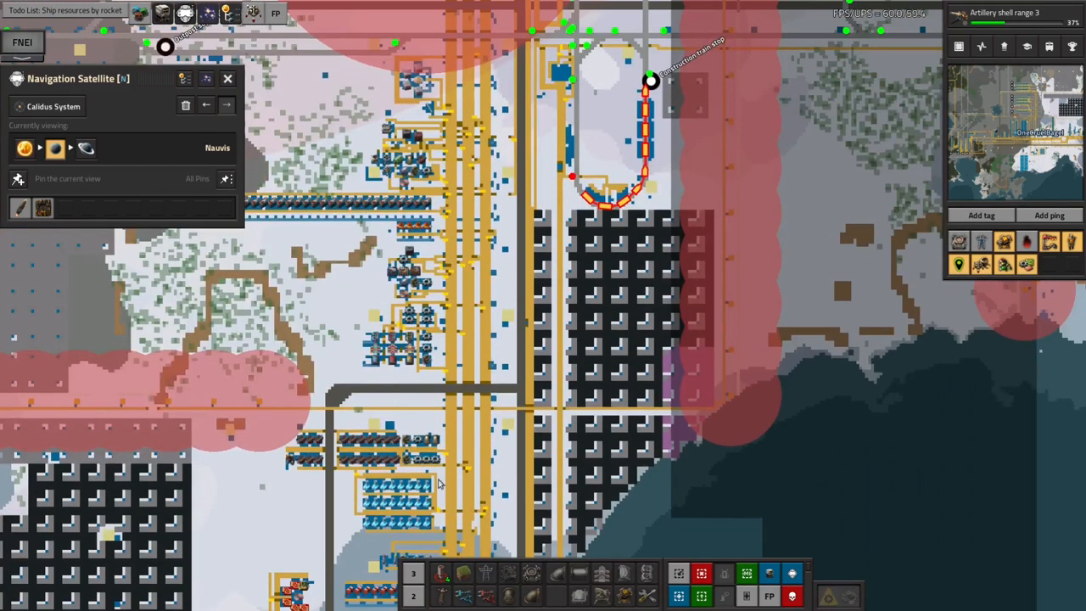
pyautogui.moveTo(355, 331)
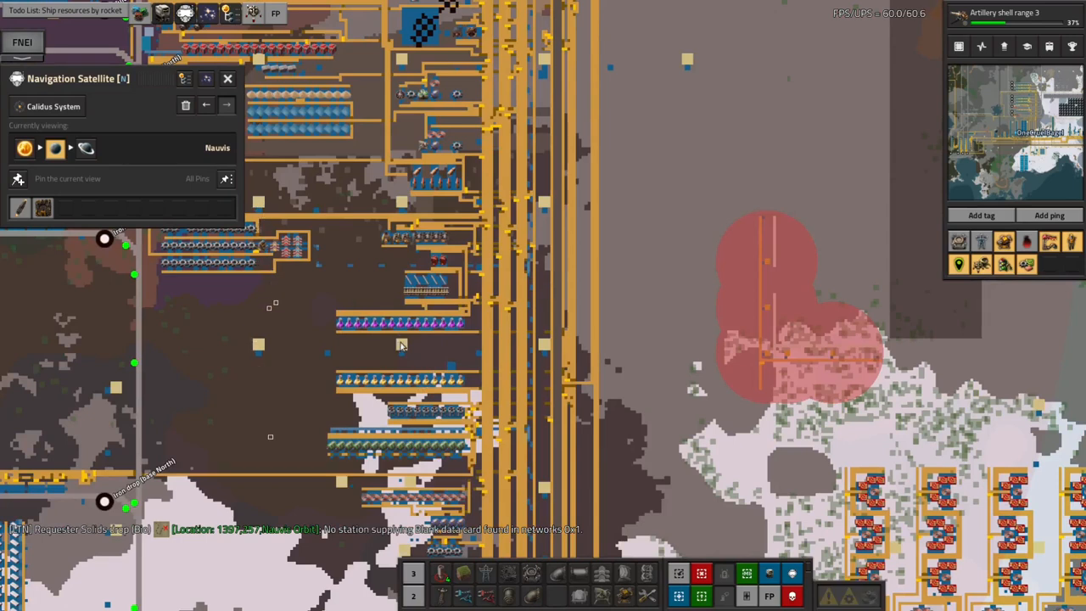
pyautogui.moveTo(422, 360)
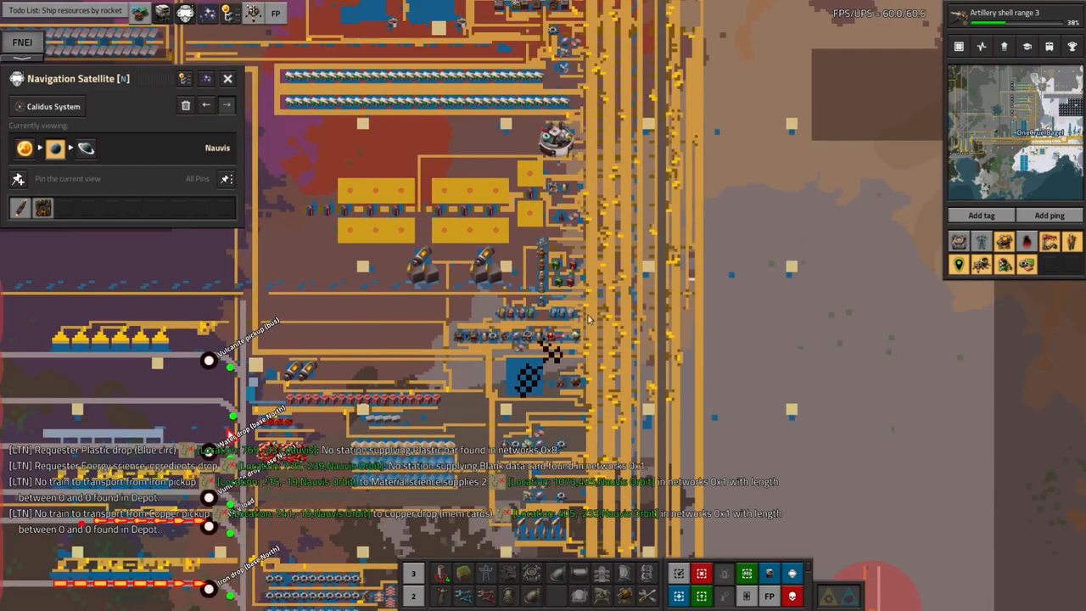
pyautogui.moveTo(547, 348)
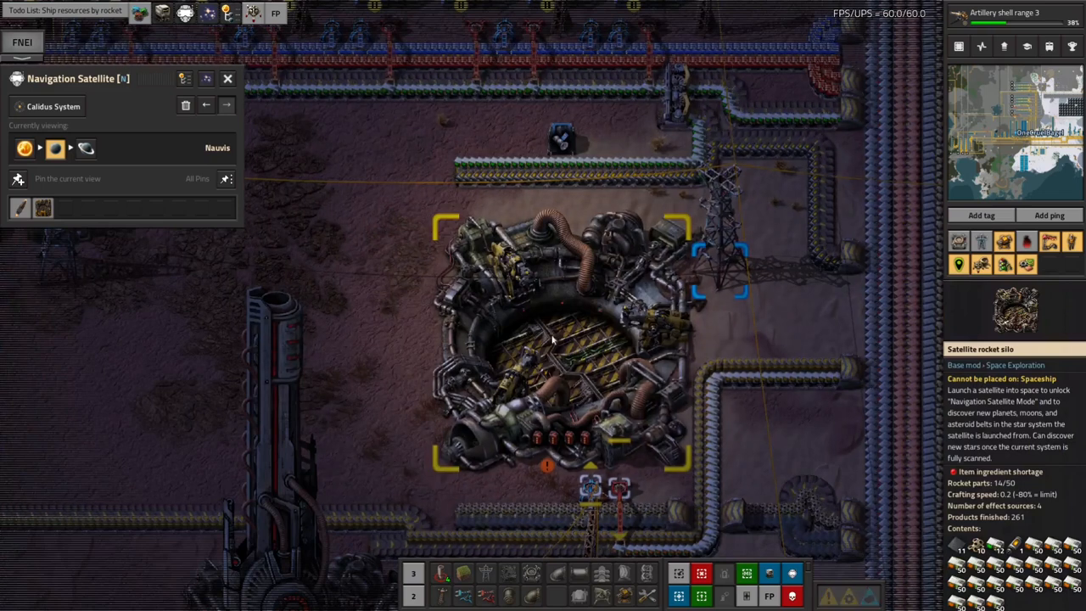
pyautogui.moveTo(548, 343)
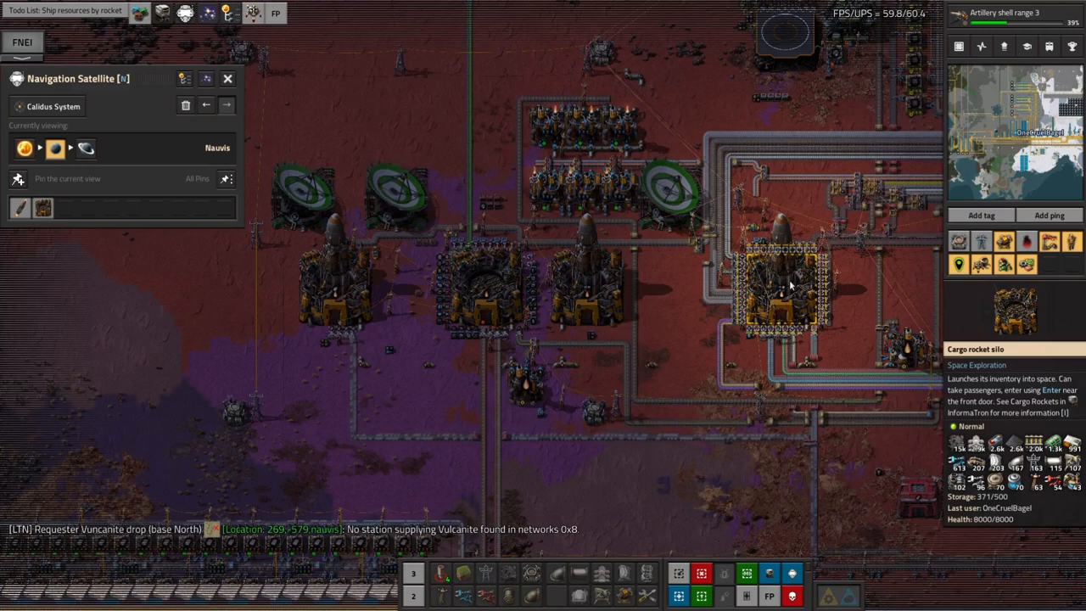
pyautogui.moveTo(776, 293)
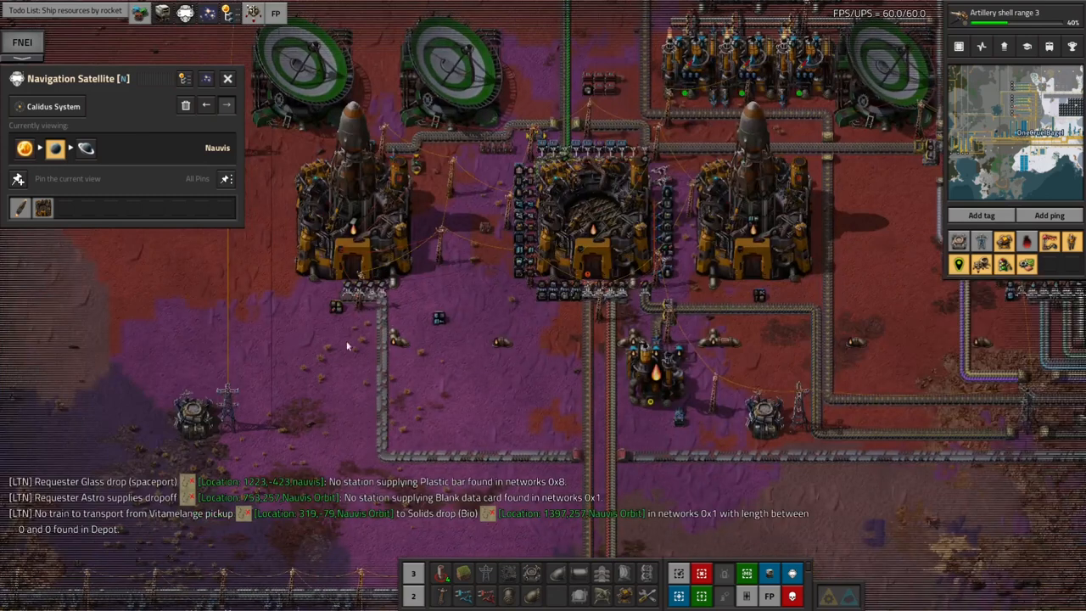
pyautogui.moveTo(373, 238)
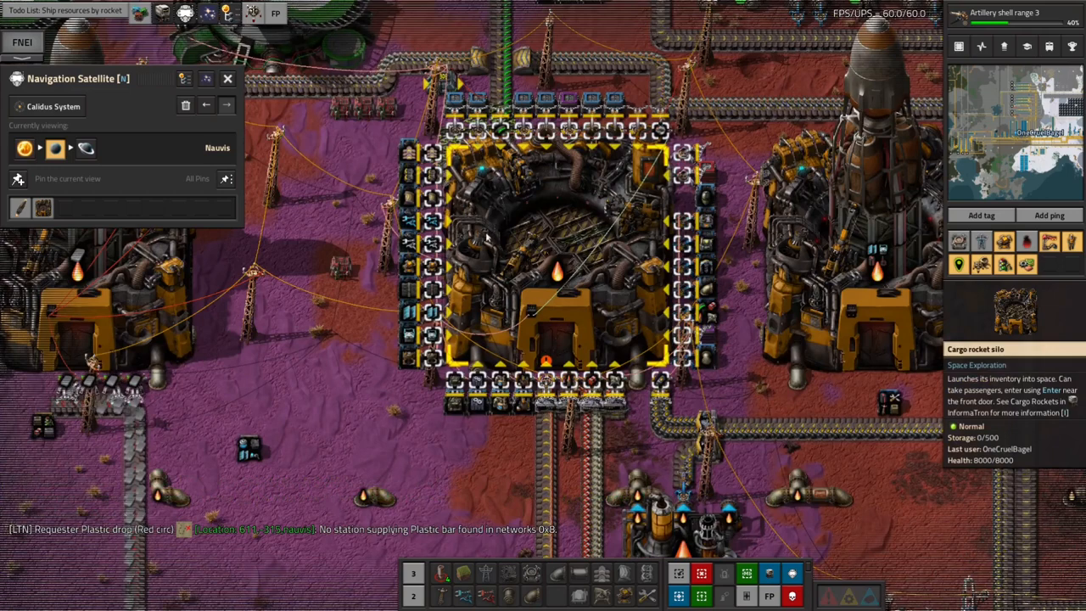
# Scroll past the cargo rocket silos, one holding 0 of 500 storage, toward the rail-side production block.
pyautogui.scroll(-3)
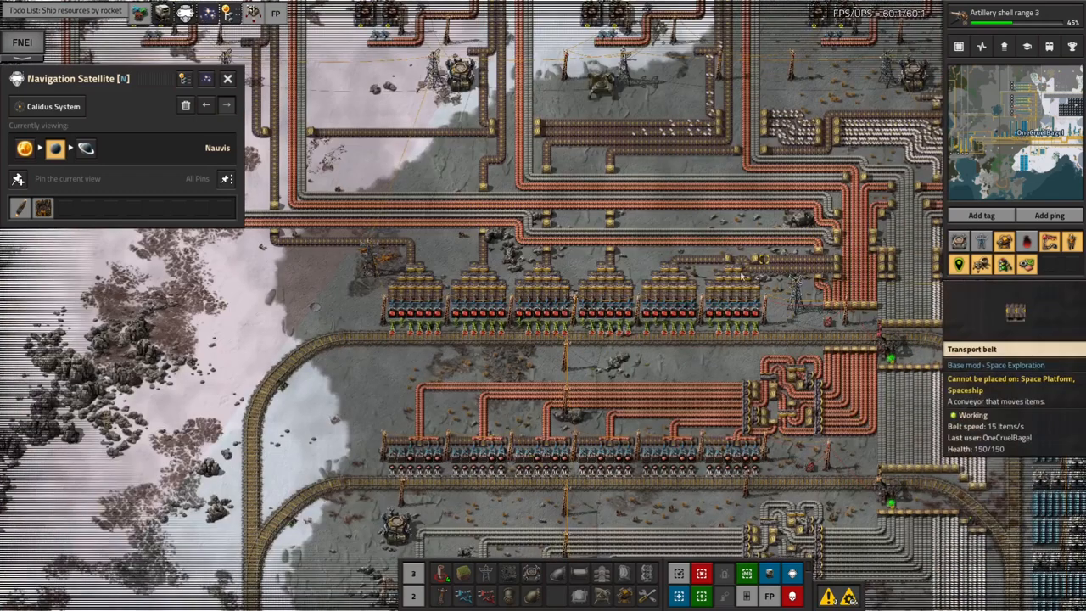
pyautogui.moveTo(763, 327)
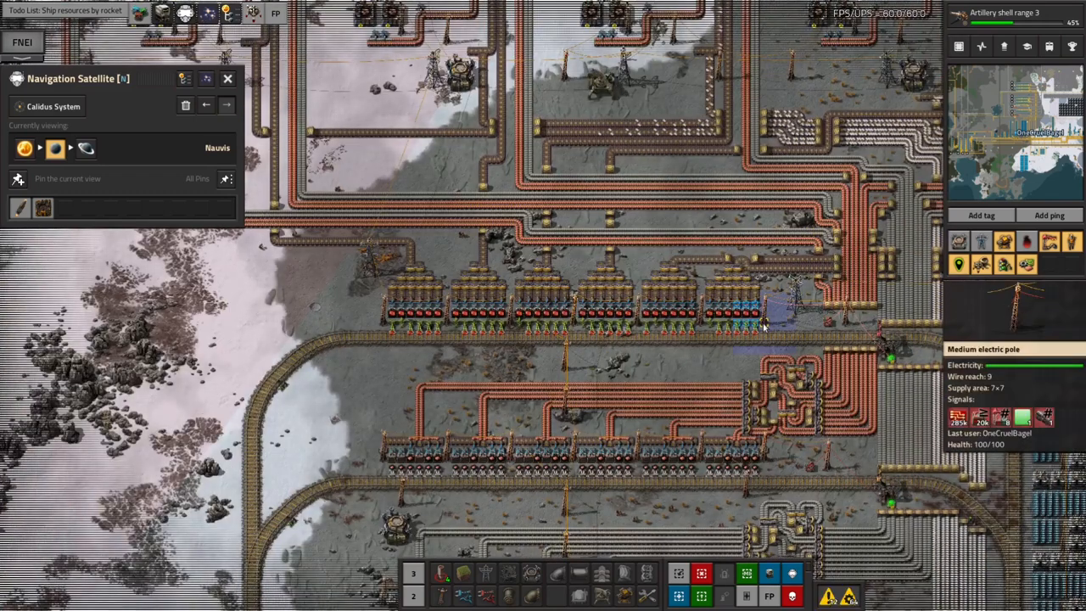
pyautogui.moveTo(814, 329)
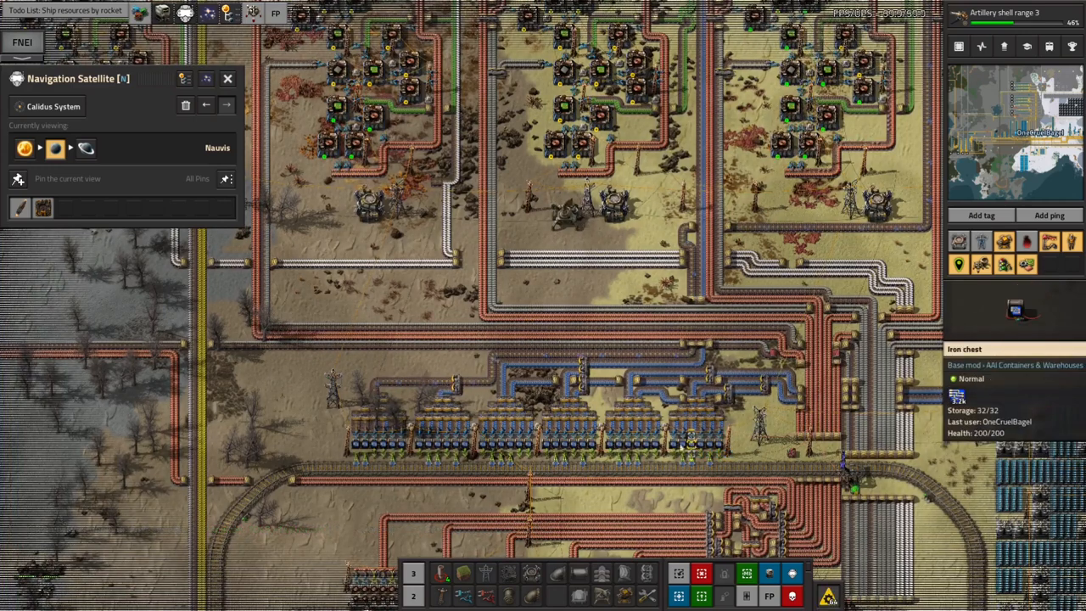
pyautogui.moveTo(369, 389)
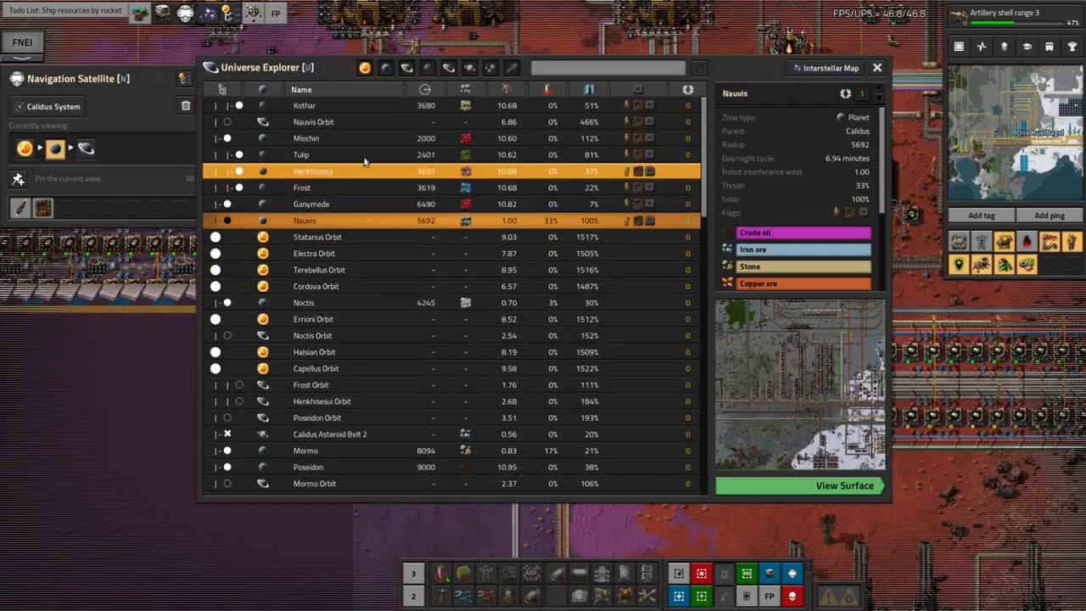
# Select Nauvis Orbit in the Universe Explorer to show its 466% solar and 0% threat details.
pyautogui.click(313, 121)
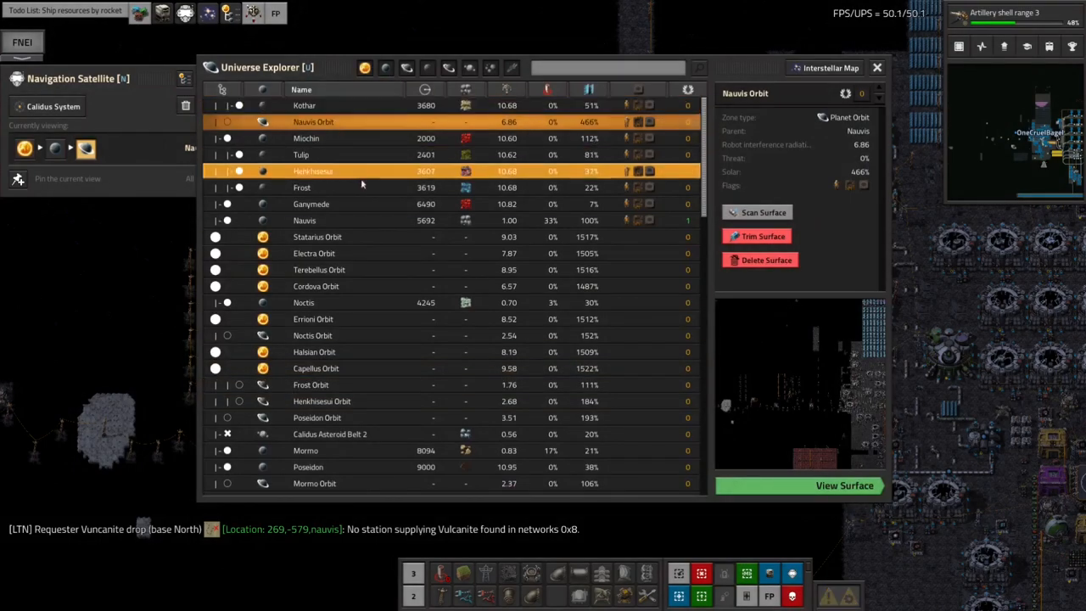
# Select Miochin in the Universe Explorer and view its surface remotely.
pyautogui.click(305, 138)
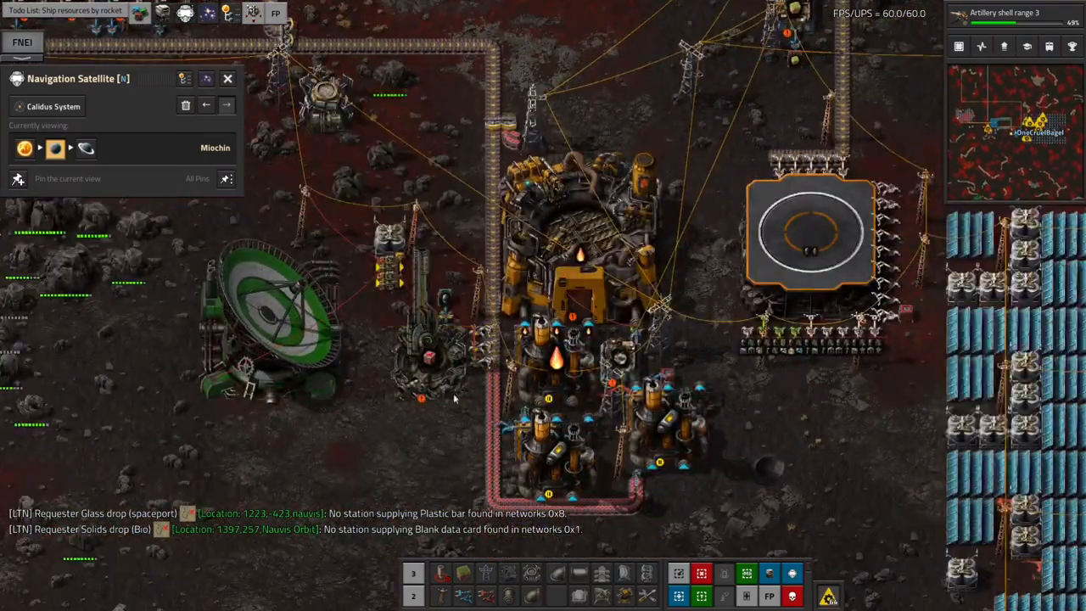
pyautogui.click(433, 357)
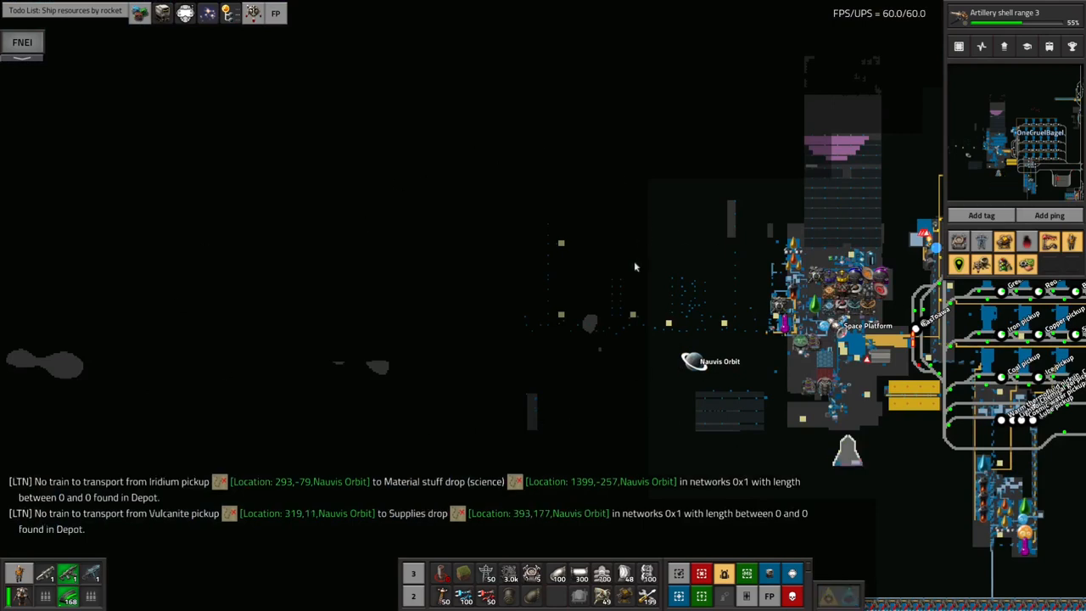
pyautogui.moveTo(560, 304)
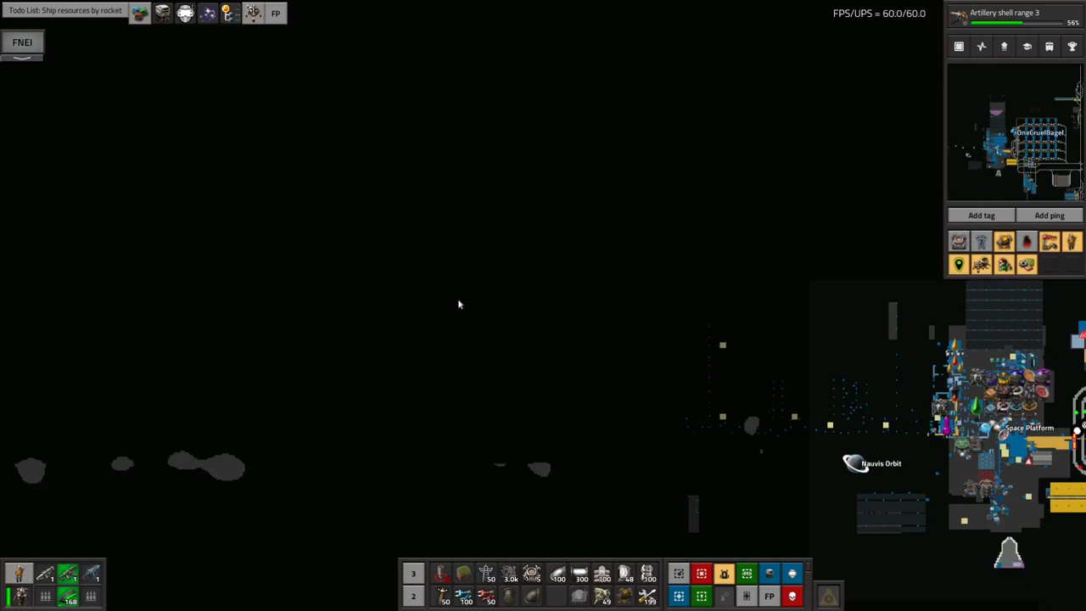
pyautogui.moveTo(464, 313)
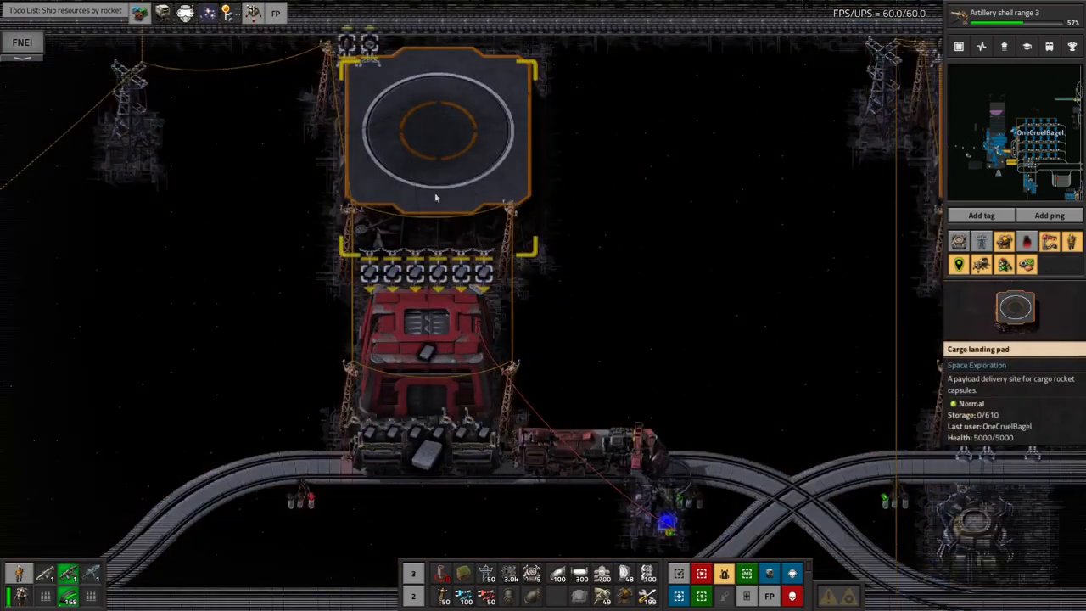
# Open the map overview of the energy science block and its pickup and drop train stops.
pyautogui.click(428, 356)
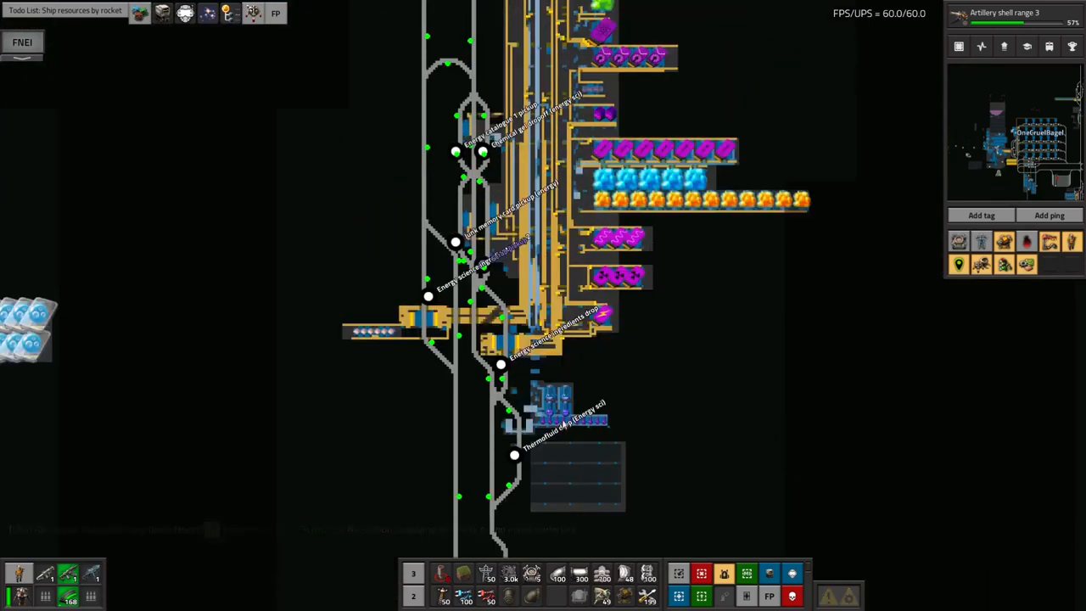
# Zoom in on the Nauvis Orbit fluid processing block beside the crisscrossing rail lines.
pyautogui.scroll(-3)
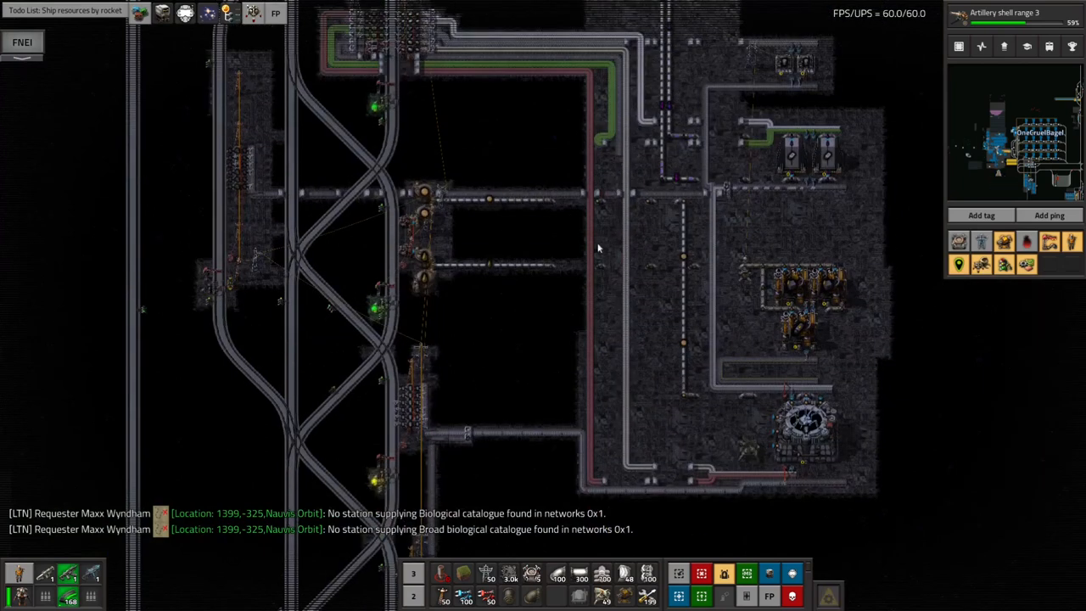
pyautogui.moveTo(503, 421)
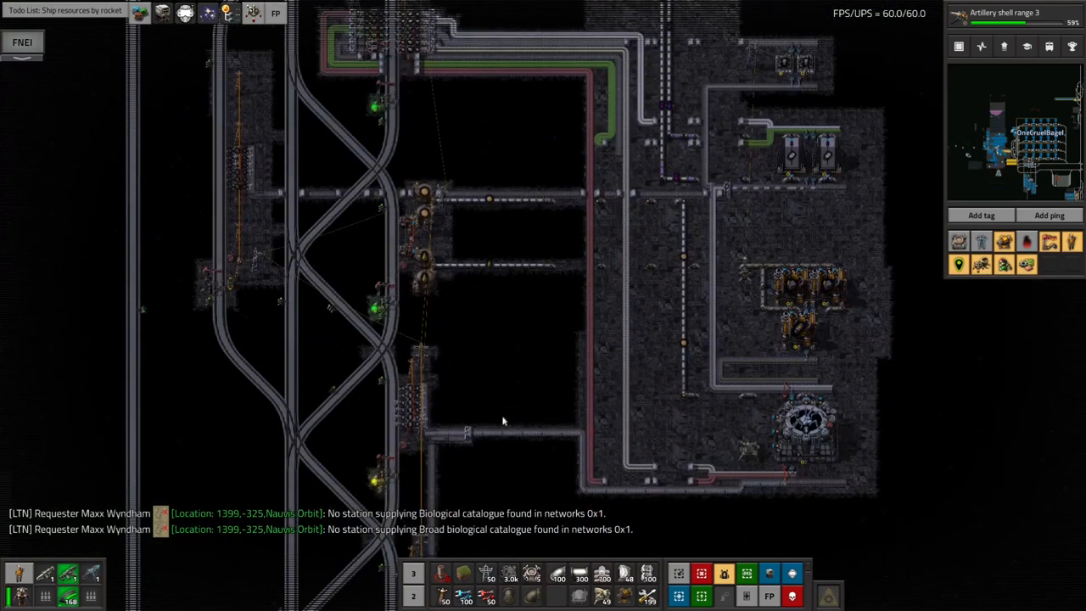
# Scroll over to the neighbouring block with long machine rows beside the rail lines.
pyautogui.scroll(-3)
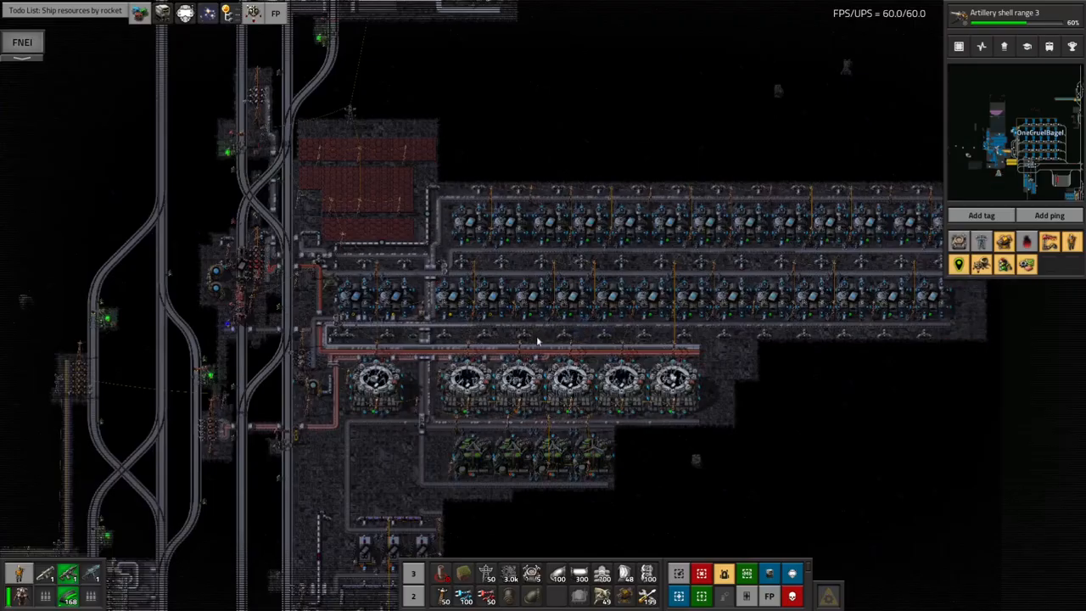
pyautogui.click(534, 373)
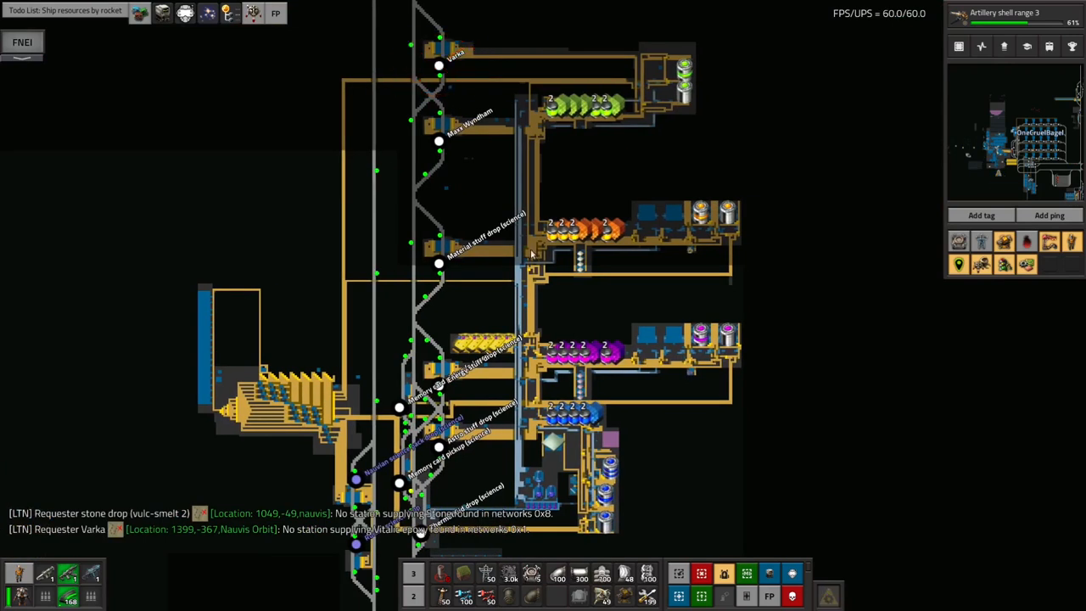
pyautogui.moveTo(487, 272)
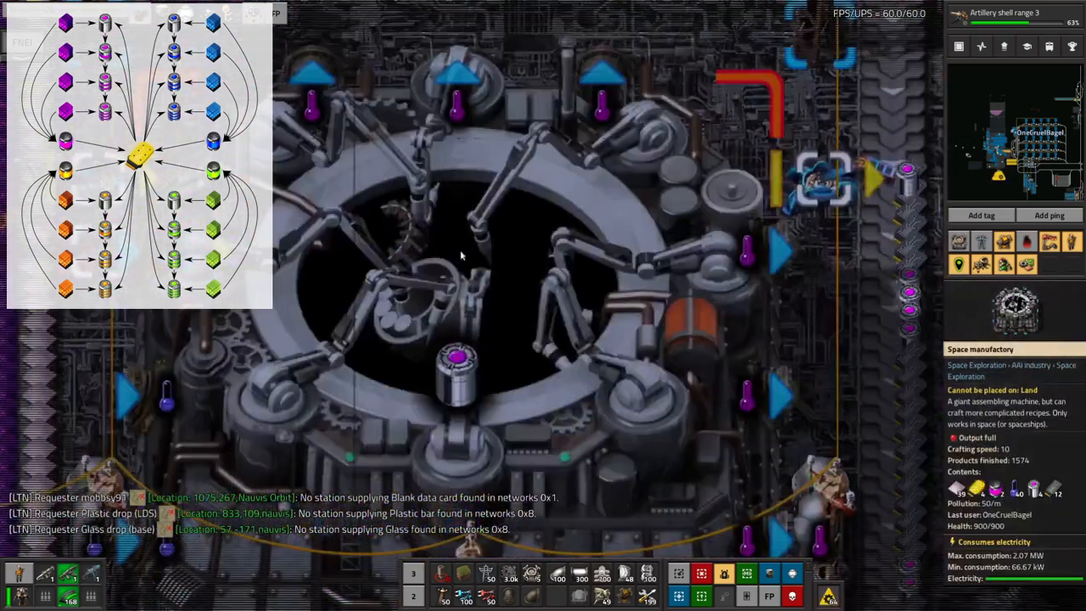
pyautogui.moveTo(475, 367)
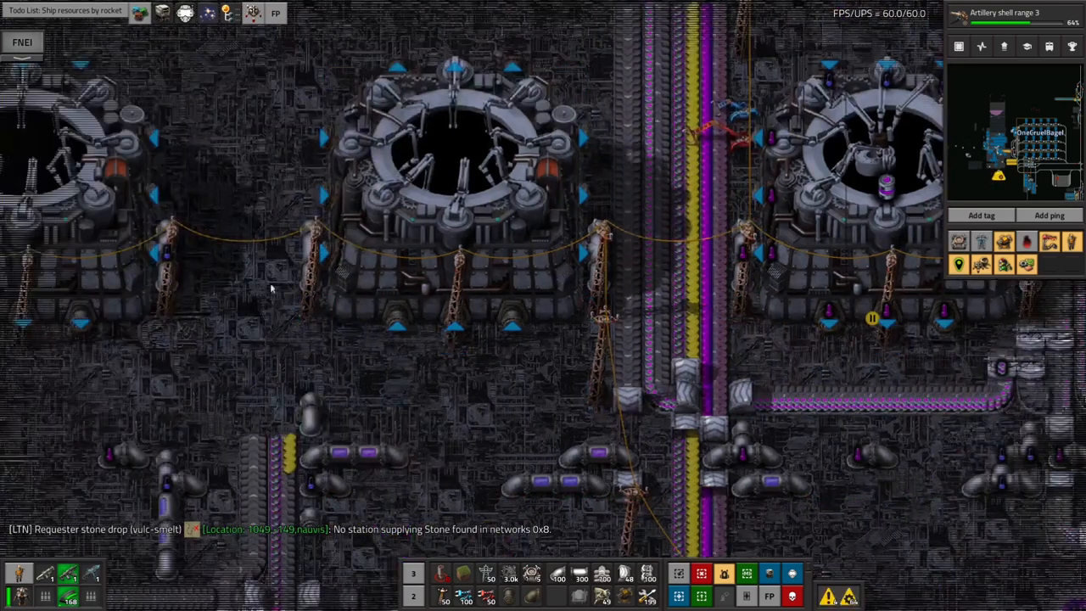
pyautogui.moveTo(321, 395)
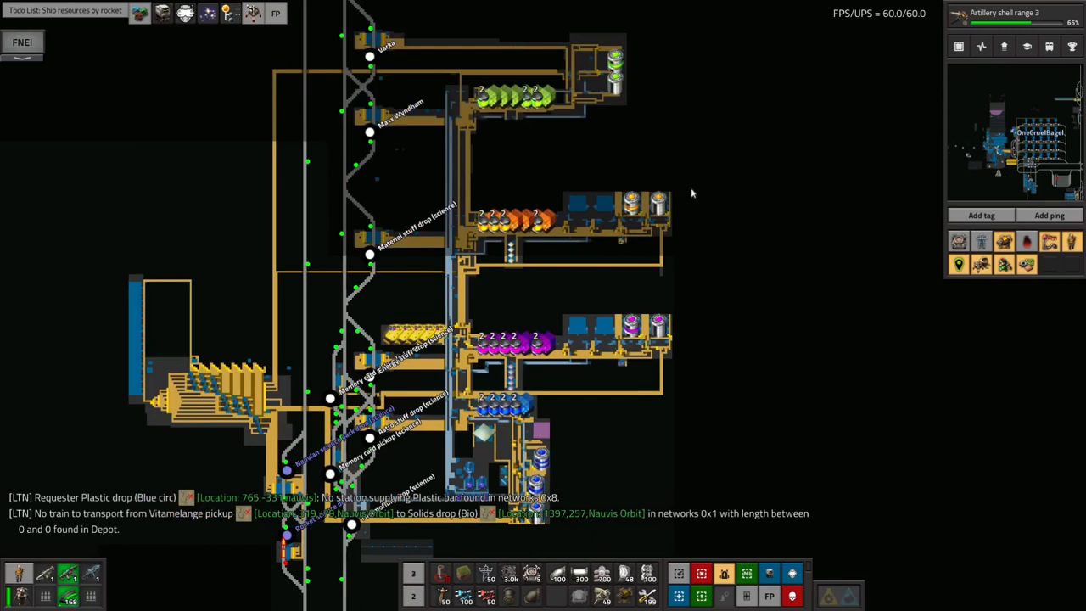
pyautogui.moveTo(582, 221)
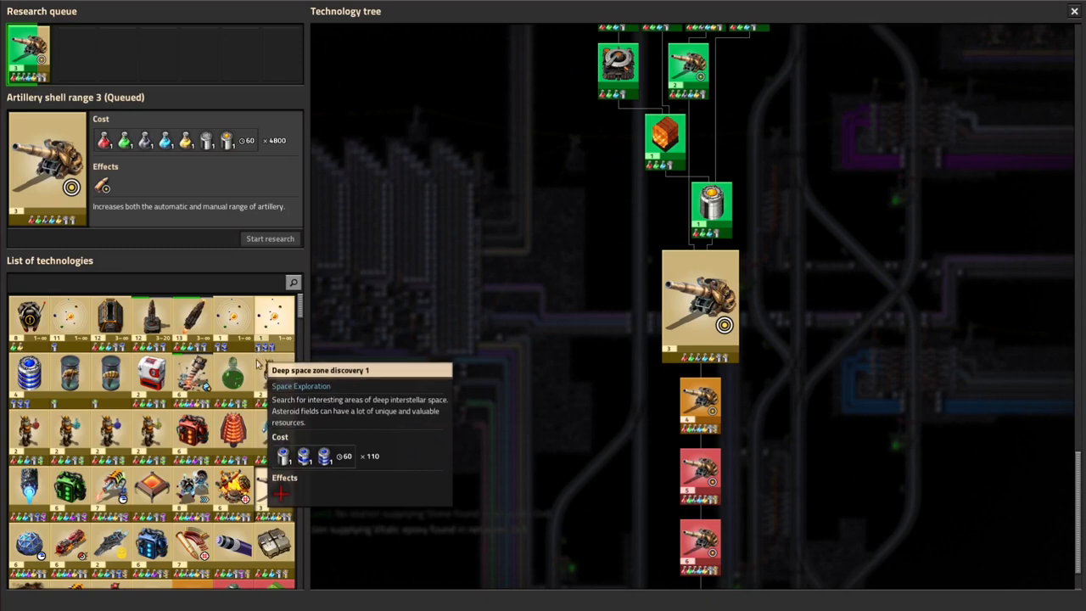
# Browse the Artillery shell range 3 research queue and tech list, then zoom the map view.
pyautogui.scroll(-3)
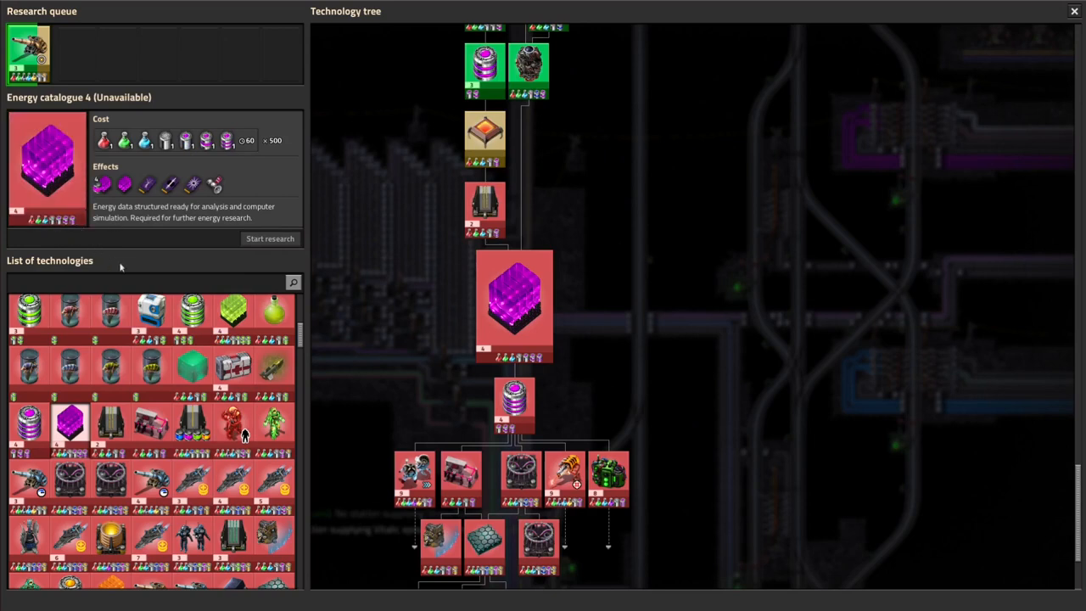
pyautogui.moveTo(72, 294)
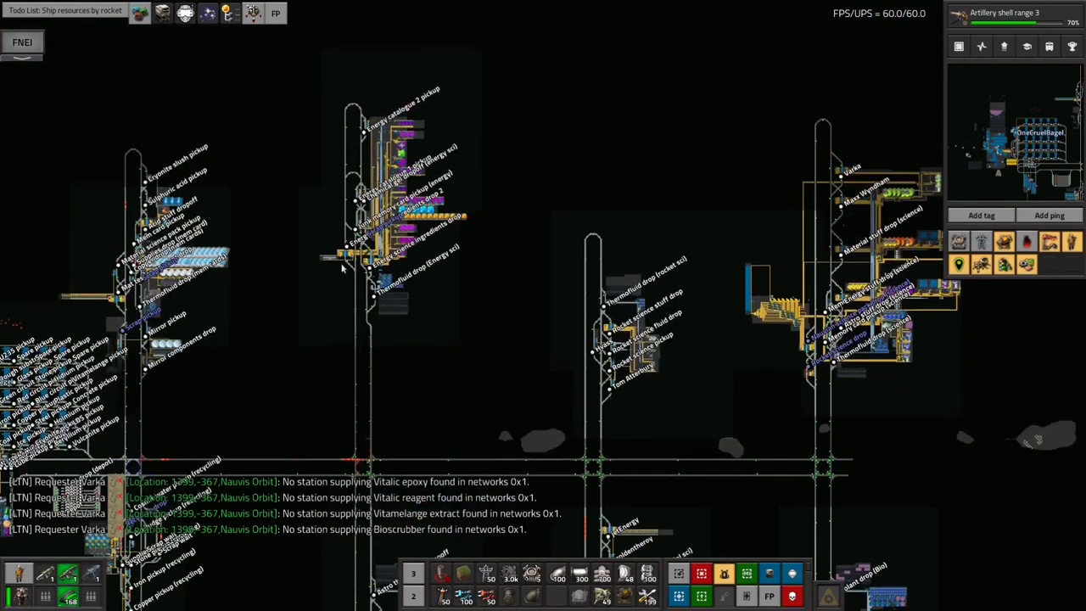
pyautogui.scroll(-3)
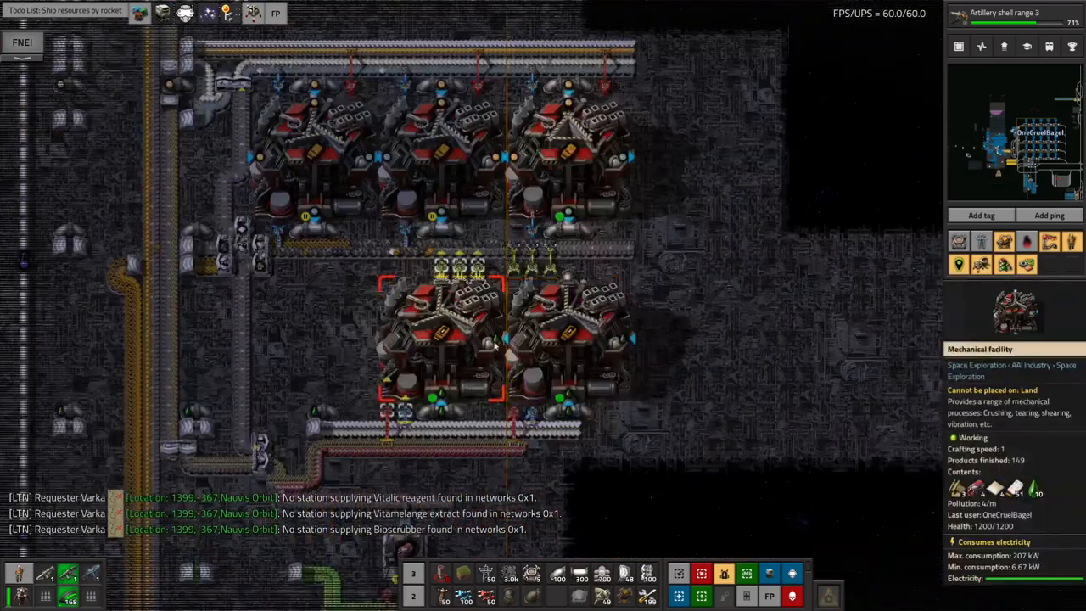
# Zoom onto the space manufactory row above a space transport belt running at 45 items/s.
pyautogui.scroll(3)
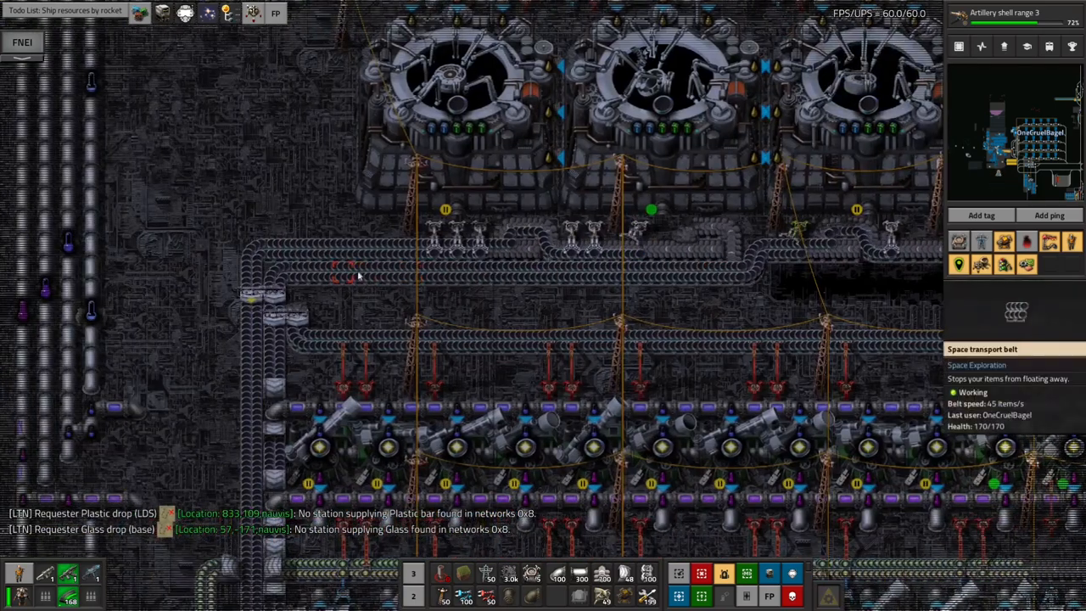
# Pan to the astrometrics facility row and check one showing output full with 2945 products.
pyautogui.scroll(-3)
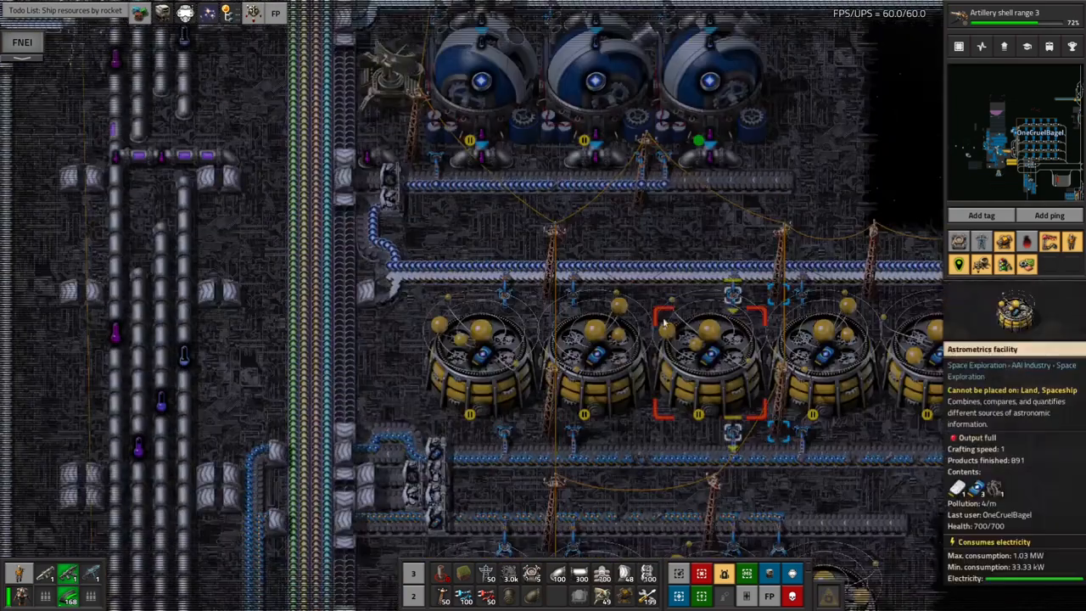
pyautogui.click(594, 365)
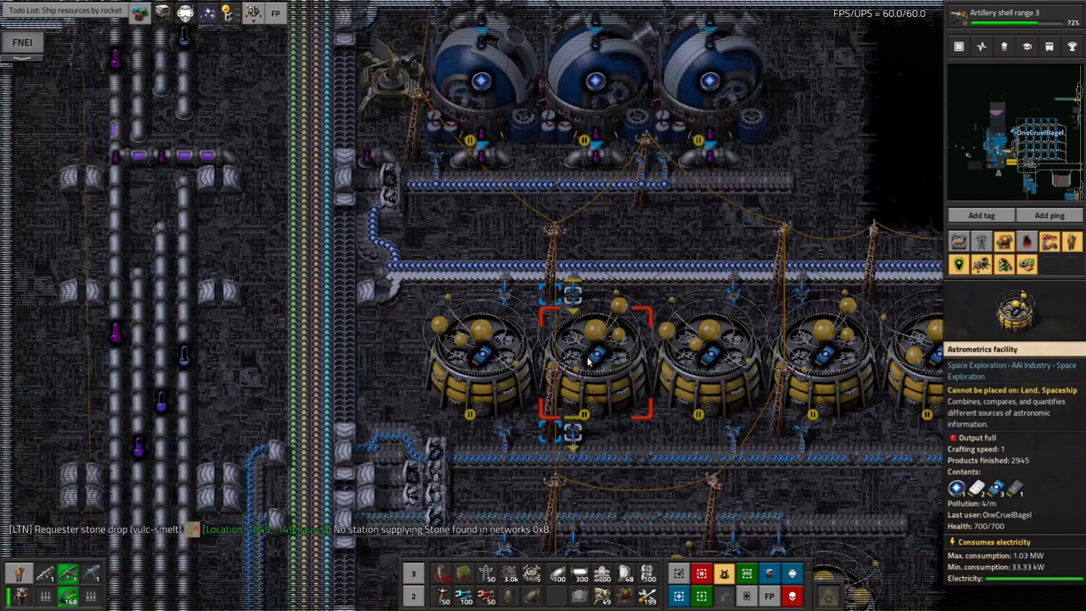
pyautogui.moveTo(601, 366)
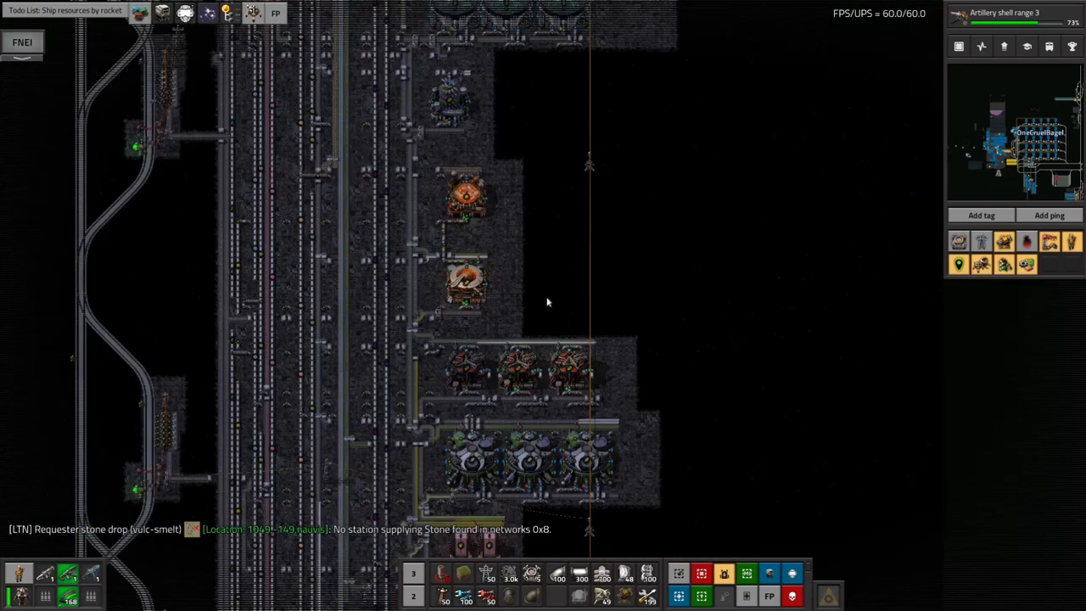
pyautogui.scroll(-3)
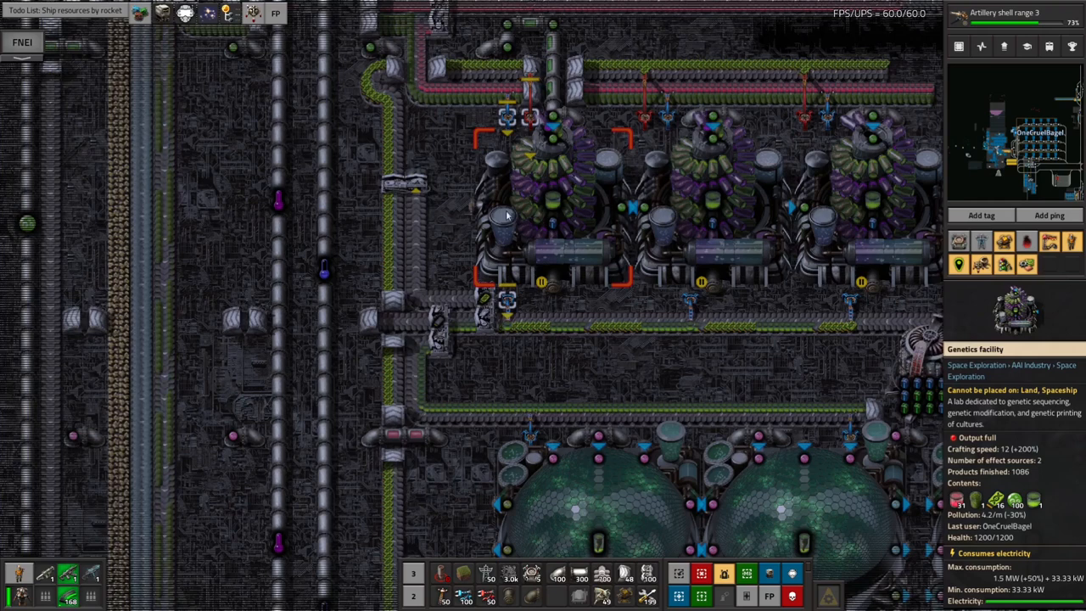
pyautogui.scroll(-3)
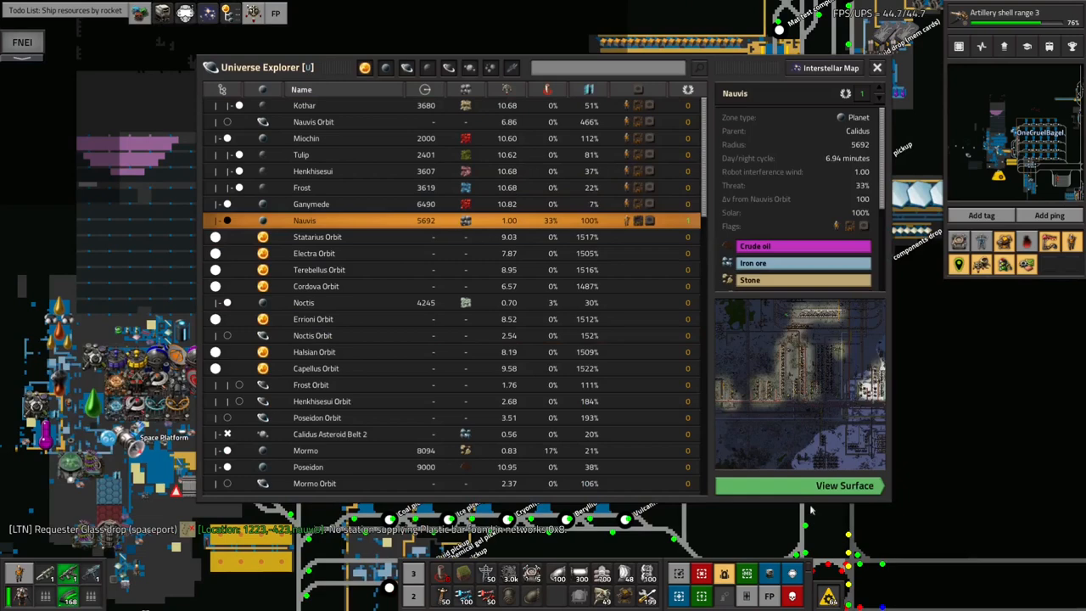
# View Nauvis's surface through the Navigation Satellite from the Universe Explorer.
pyautogui.click(843, 485)
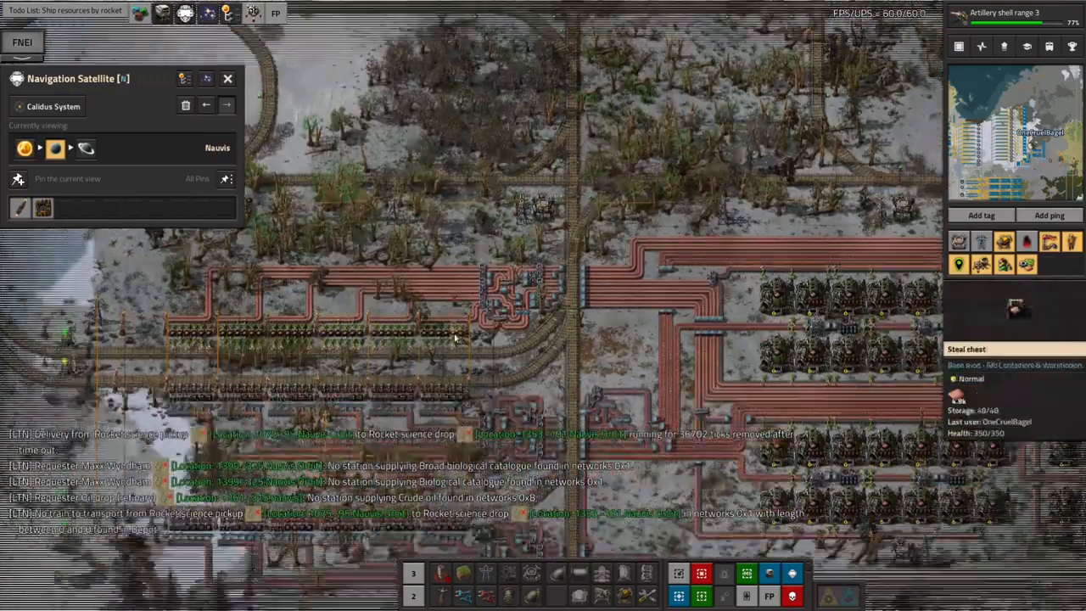
# Zoom in on Nauvis's furnace rows beside the 45 items/s express transport belt.
pyautogui.scroll(3)
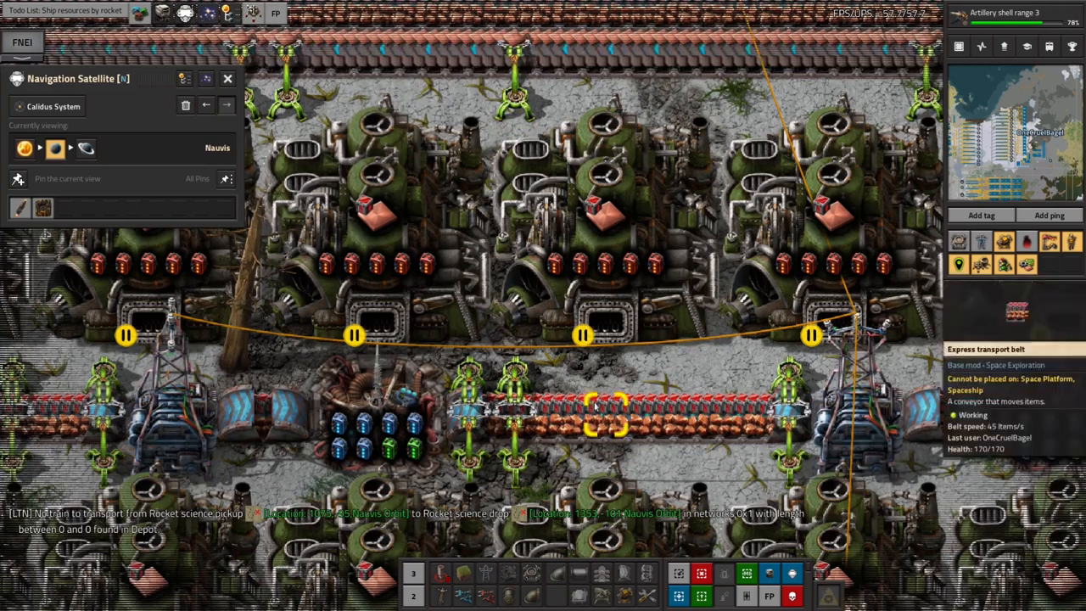
pyautogui.moveTo(598, 388)
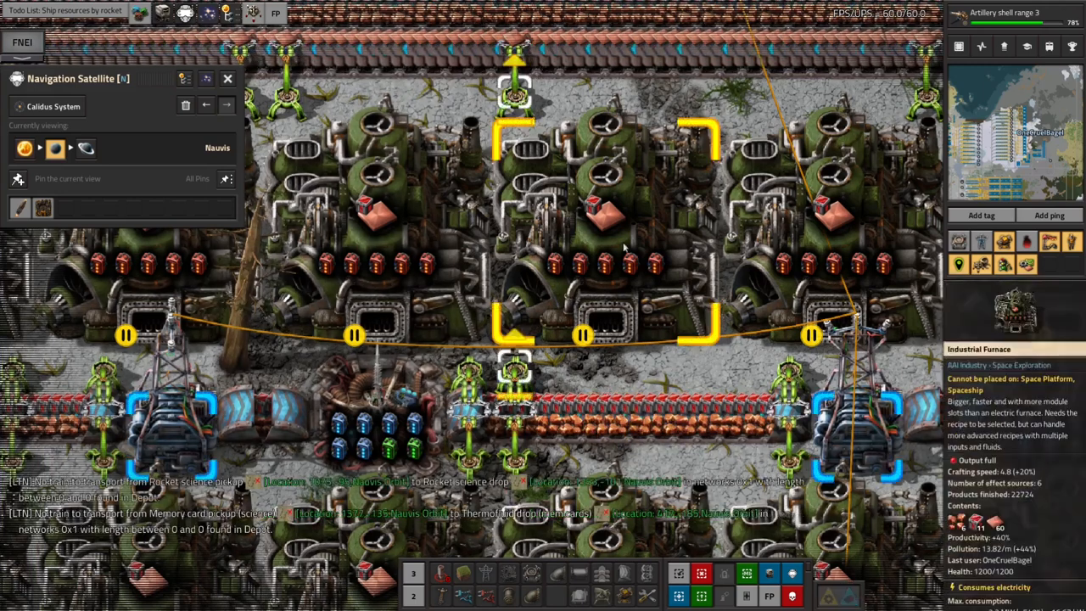
pyautogui.moveTo(624, 225)
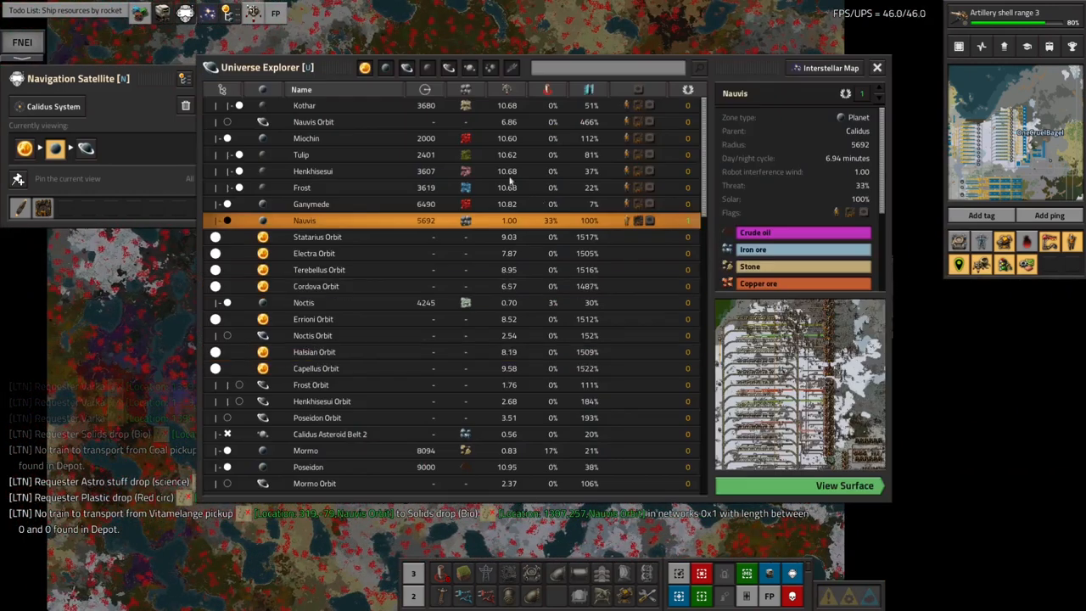
# Select the moon Frost in the Universe Explorer and view its surface.
pyautogui.click(302, 187)
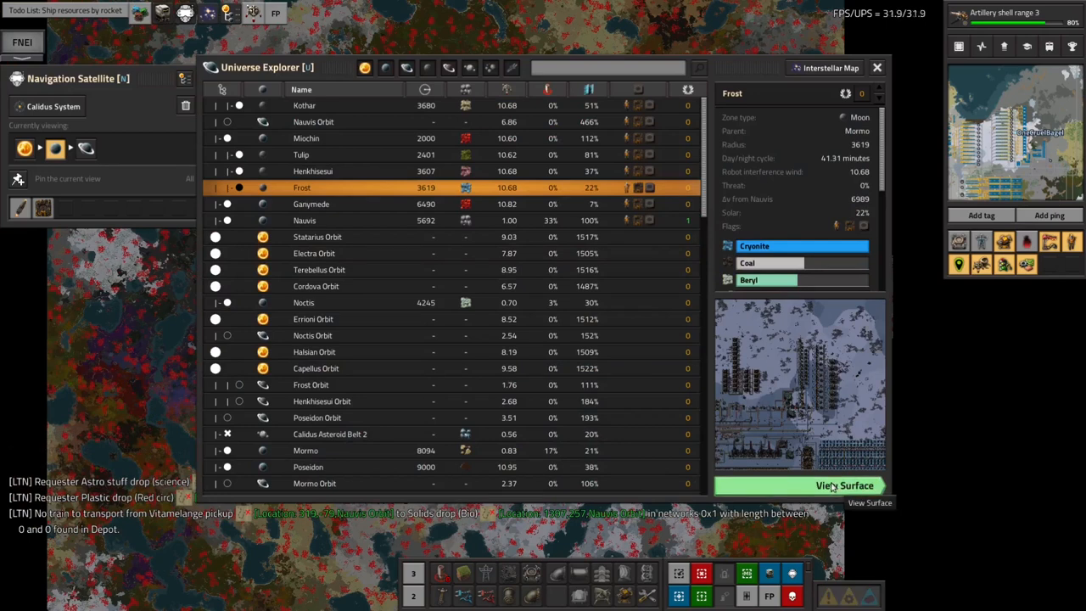
pyautogui.click(844, 485)
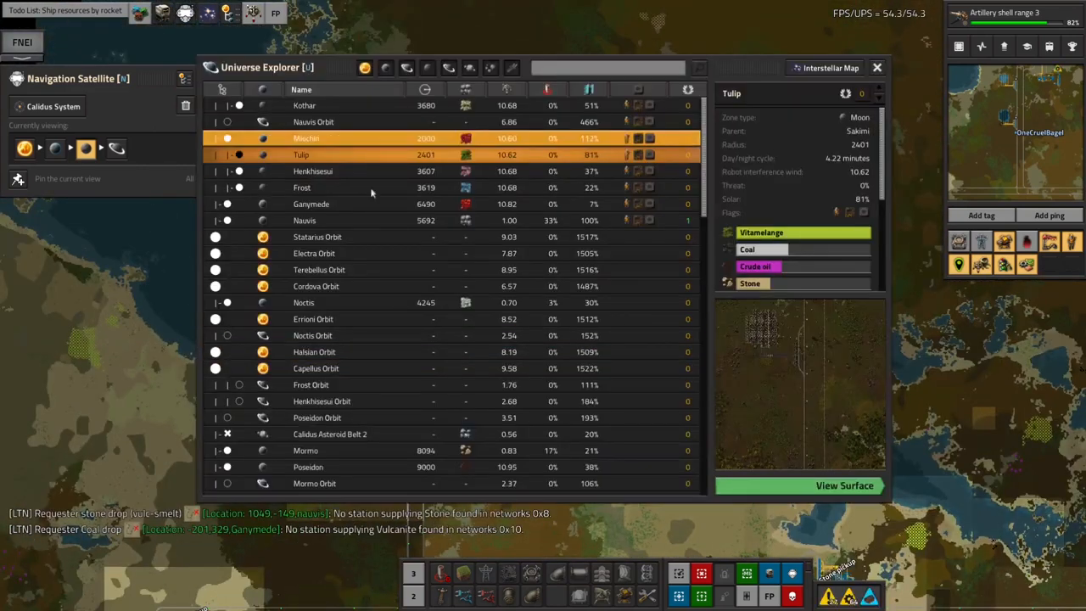
# Switch the remote view to Henkhisesui and pan over its factory blocks.
pyautogui.click(844, 485)
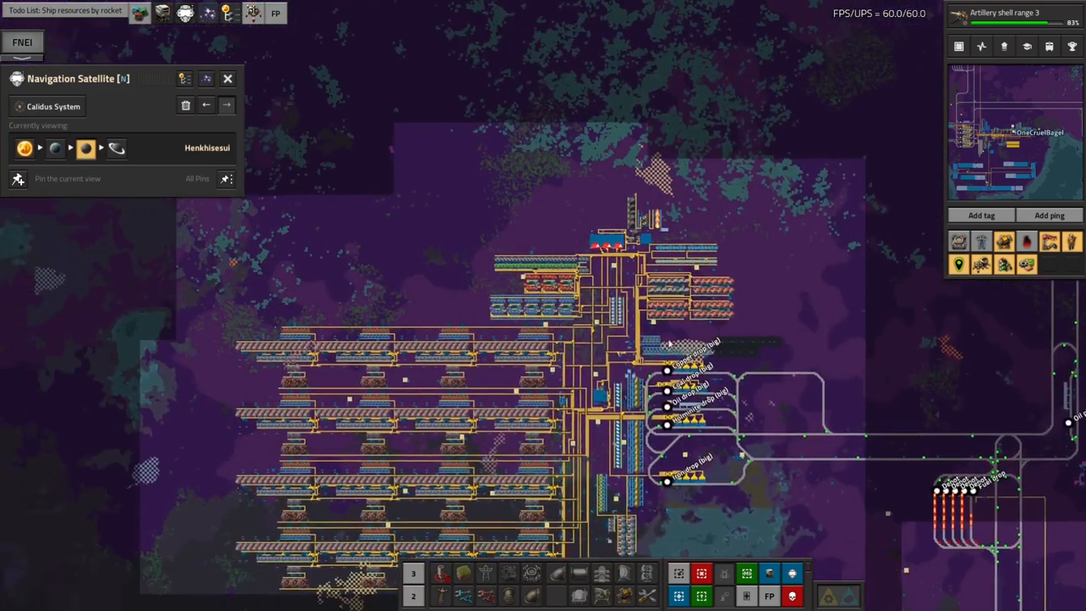
pyautogui.scroll(-3)
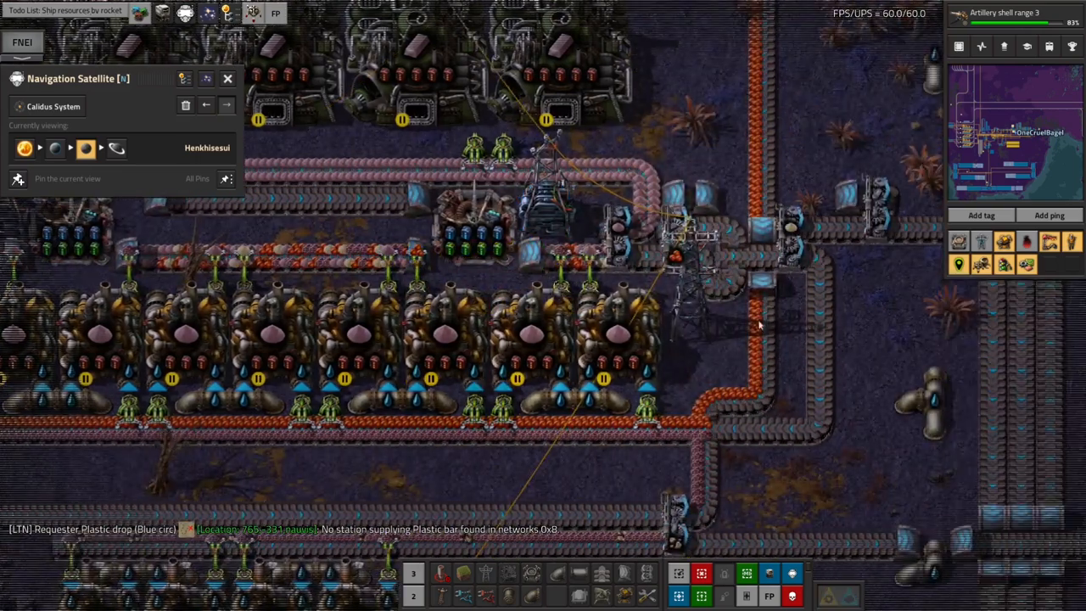
pyautogui.click(543, 331)
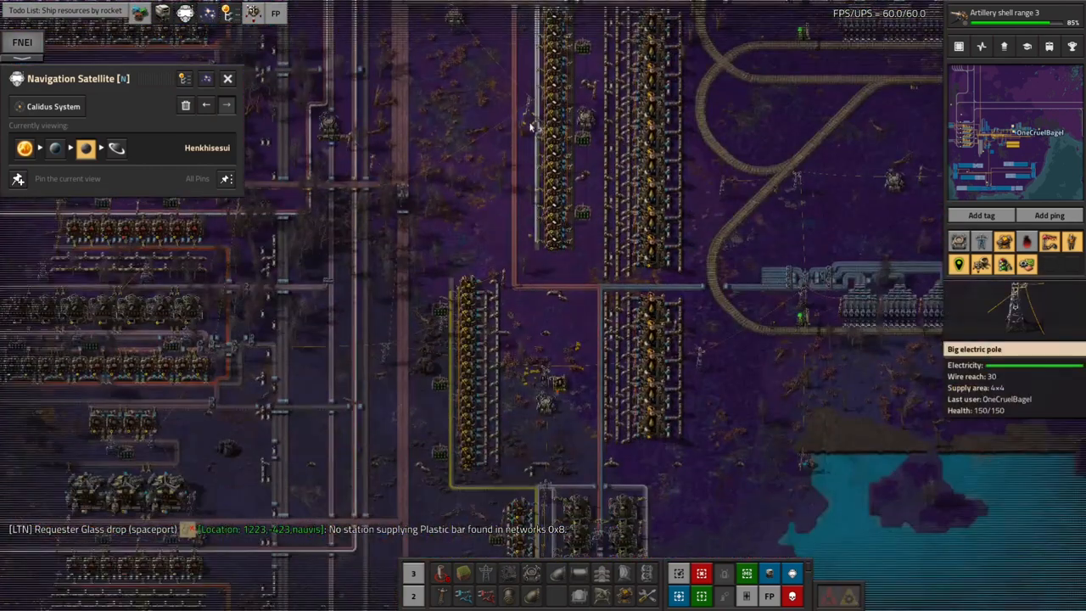
pyautogui.moveTo(581, 254)
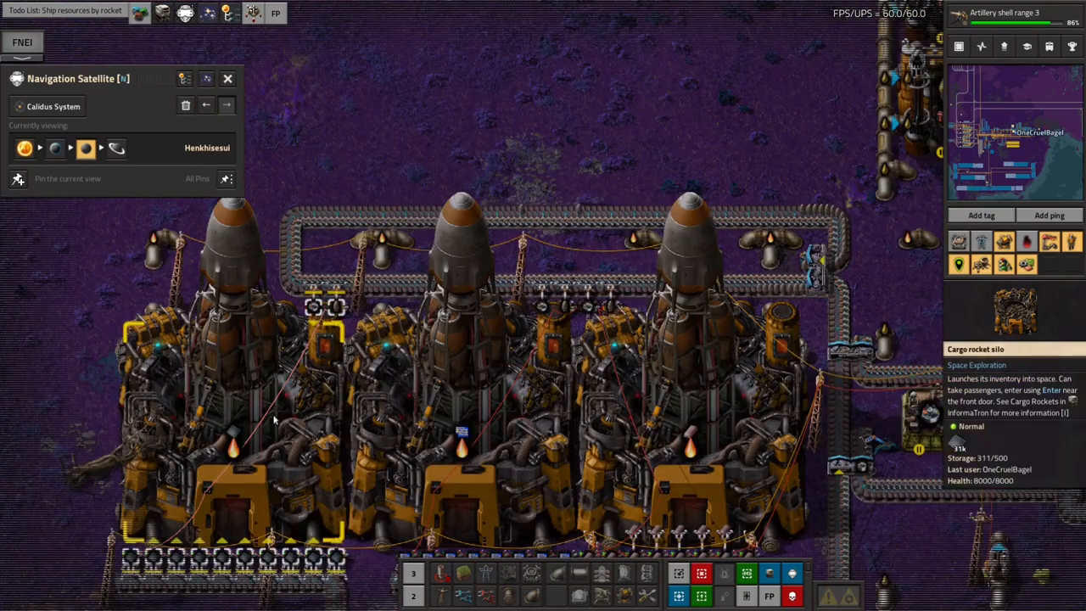
# Zoom out over the Nauvis Orbit rail network and its labelled pickup and drop stations.
pyautogui.scroll(-3)
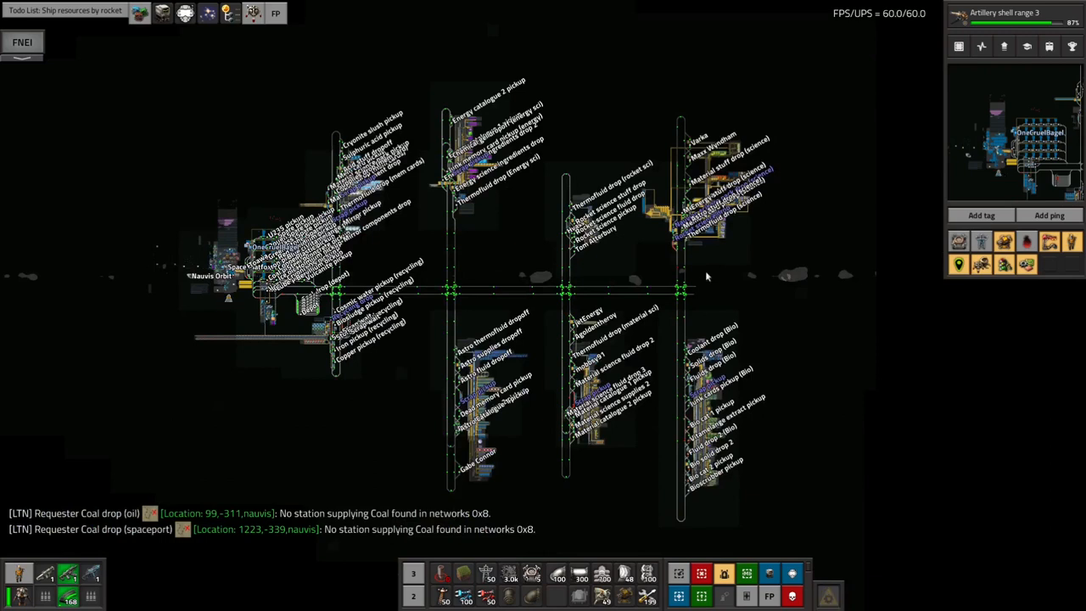
# Zoom the map in on the Varka and Maxx Wyndham train stops.
pyautogui.scroll(3)
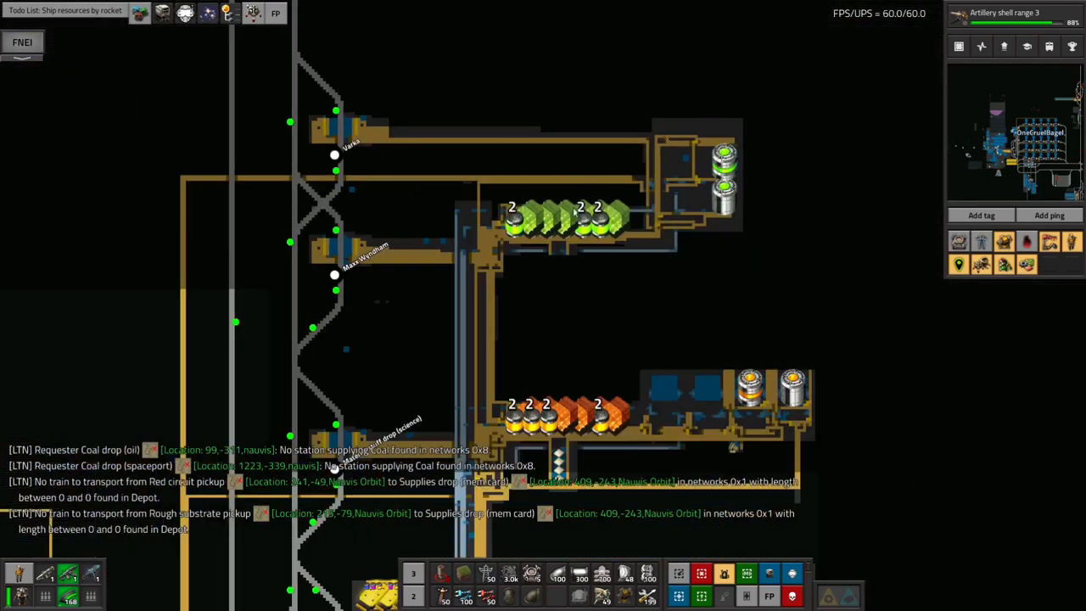
pyautogui.moveTo(584, 264)
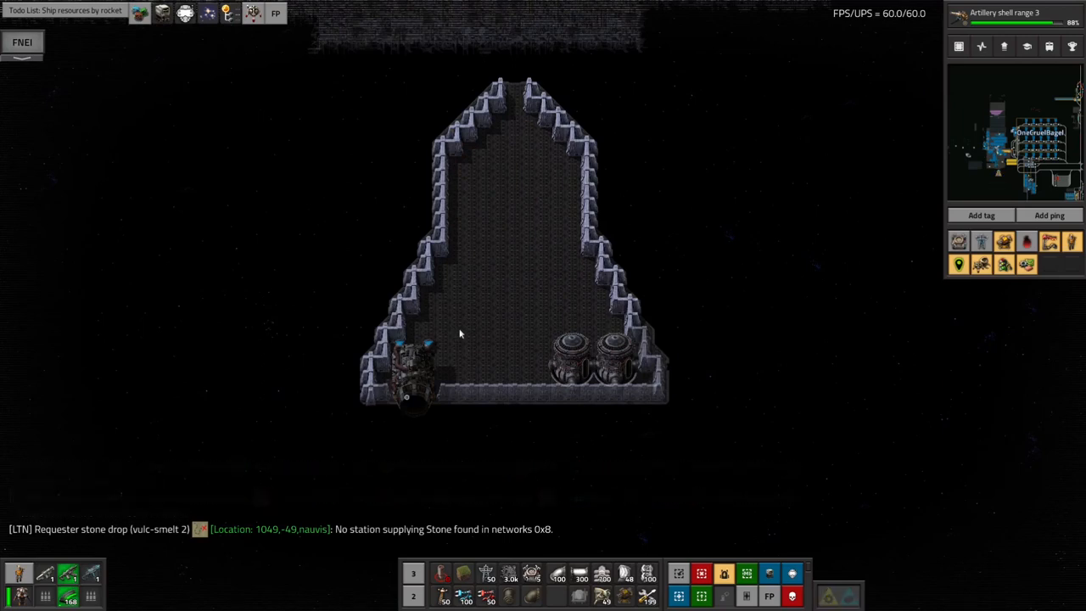
pyautogui.moveTo(489, 342)
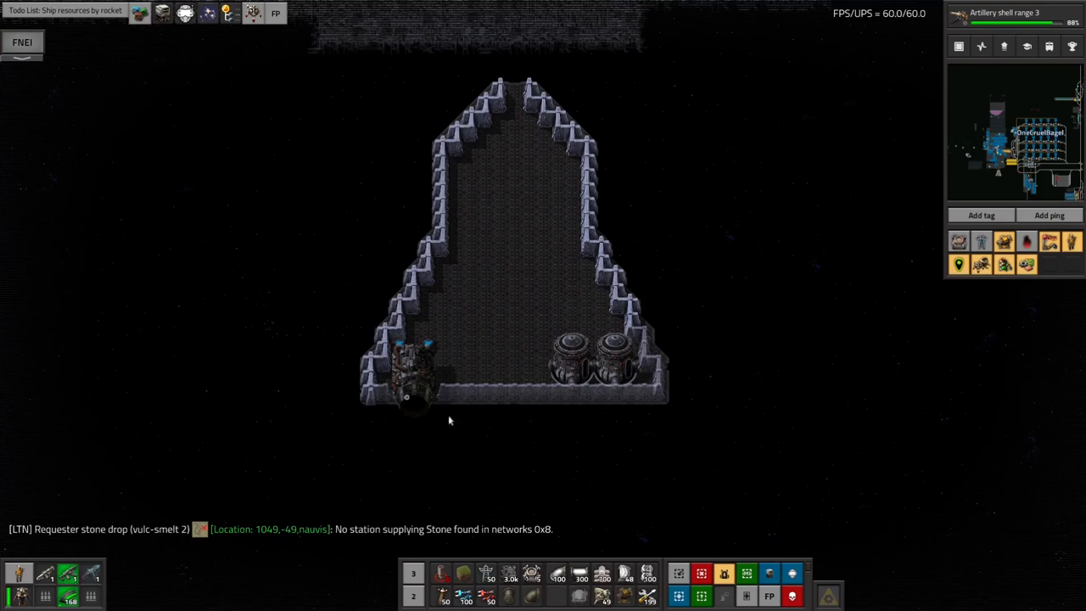
pyautogui.moveTo(475, 325)
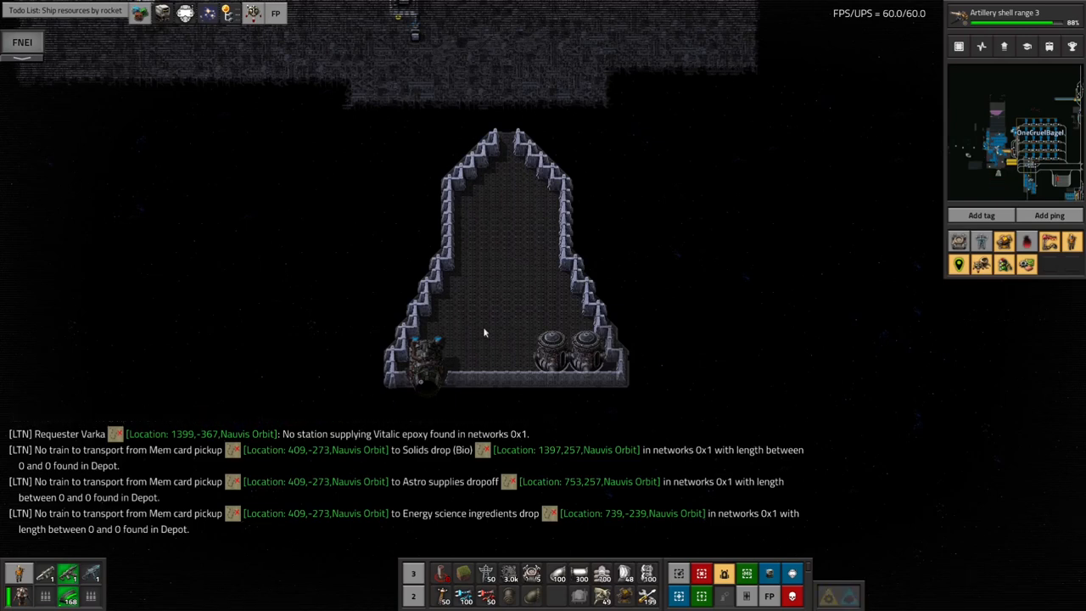
pyautogui.moveTo(631, 302)
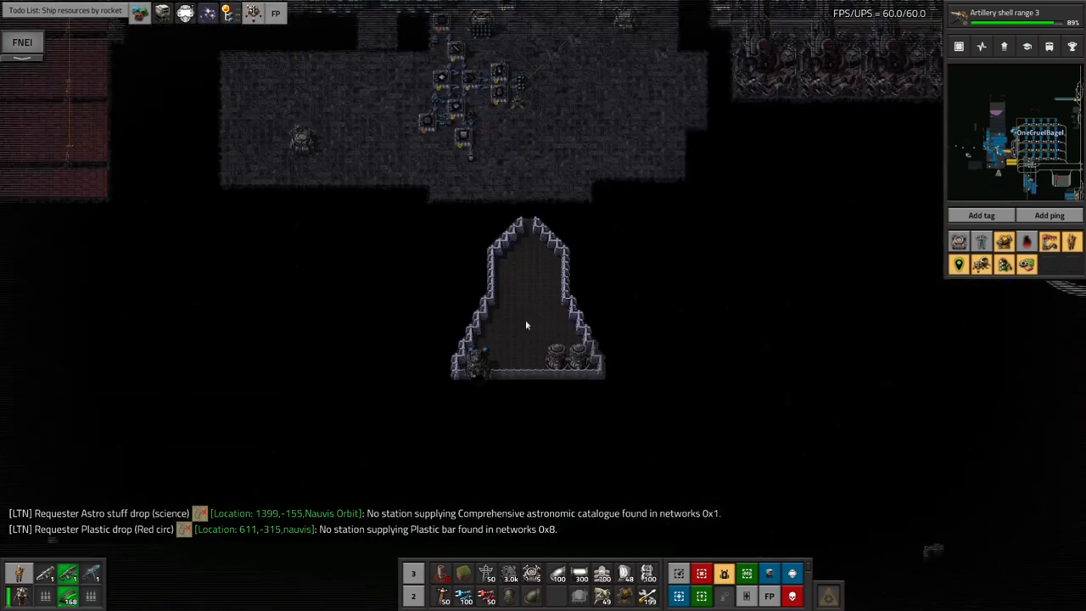
pyautogui.moveTo(534, 345)
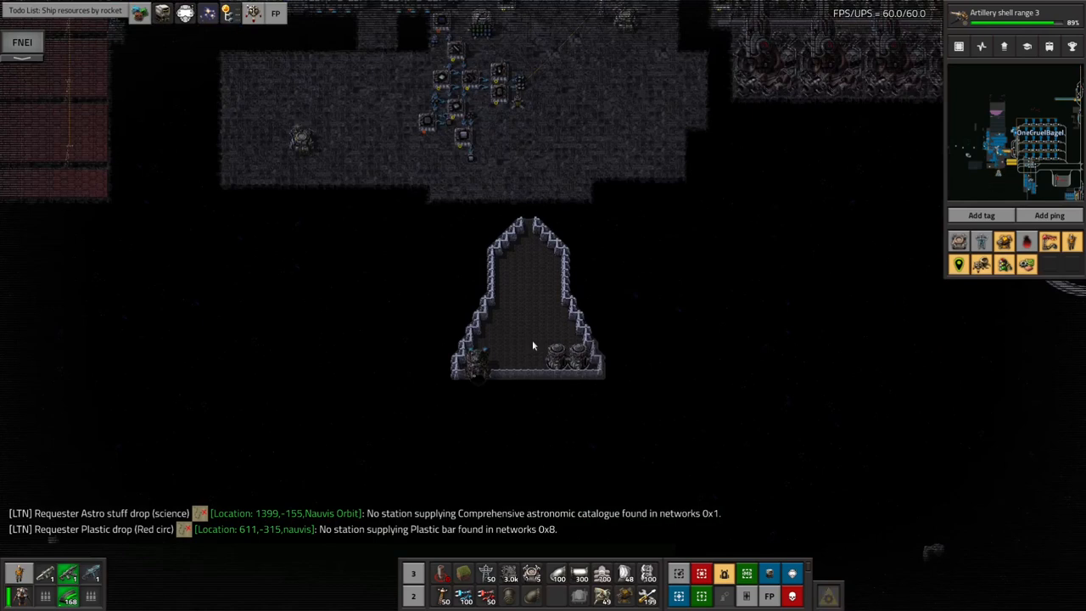
pyautogui.moveTo(528, 391)
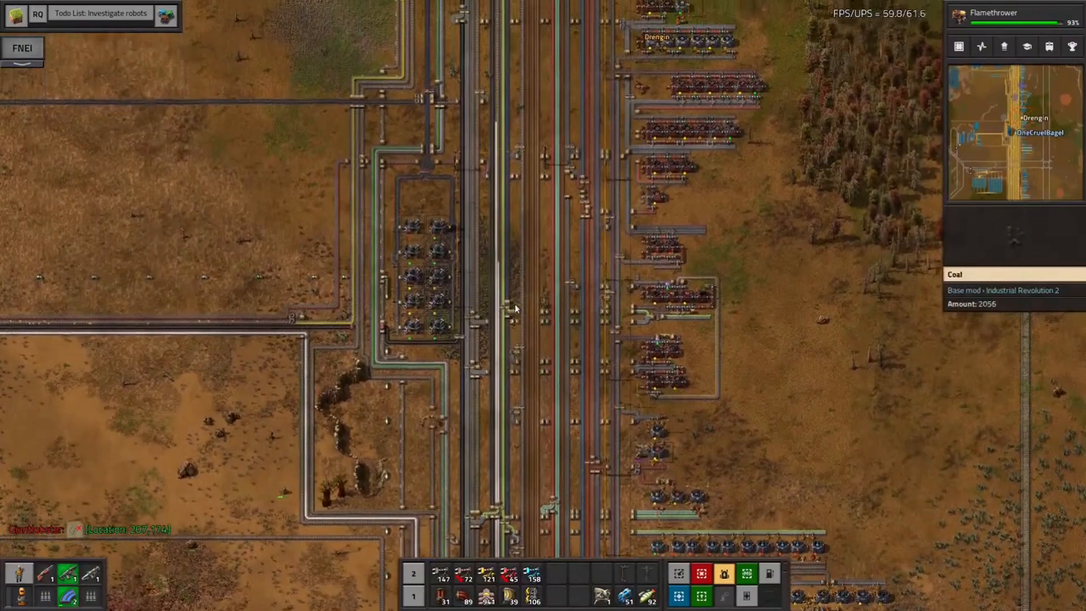
# Zoom in along the main train line and pipe corridor of the Industrial Revolution 2 base.
pyautogui.scroll(3)
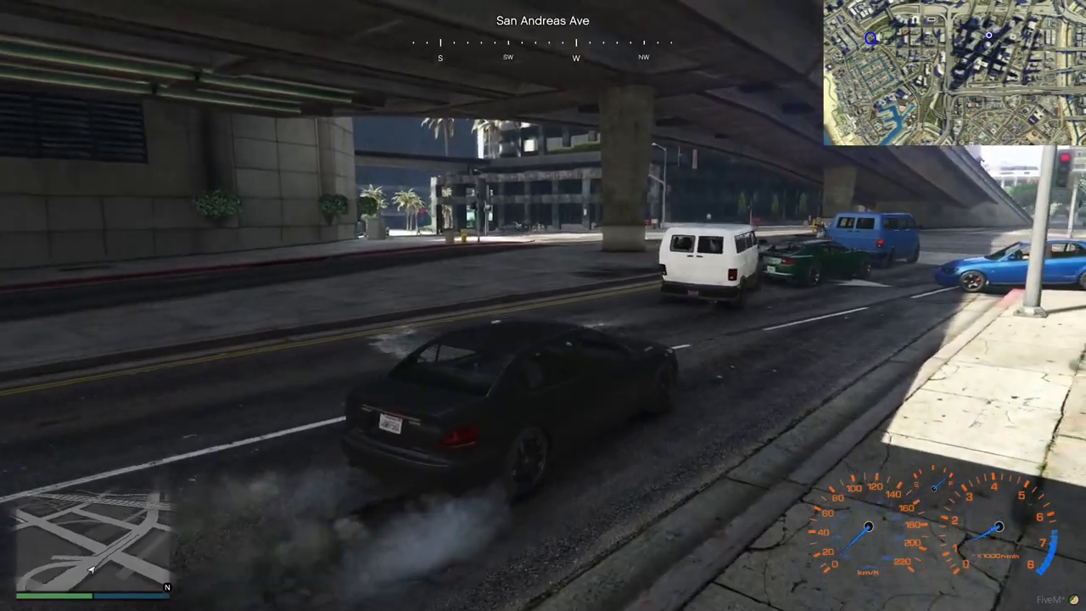
# Drive the sedan down Alta St and Vespucci Blvd to Palomino Ave & Lindsay Circus.
pyautogui.press('w')
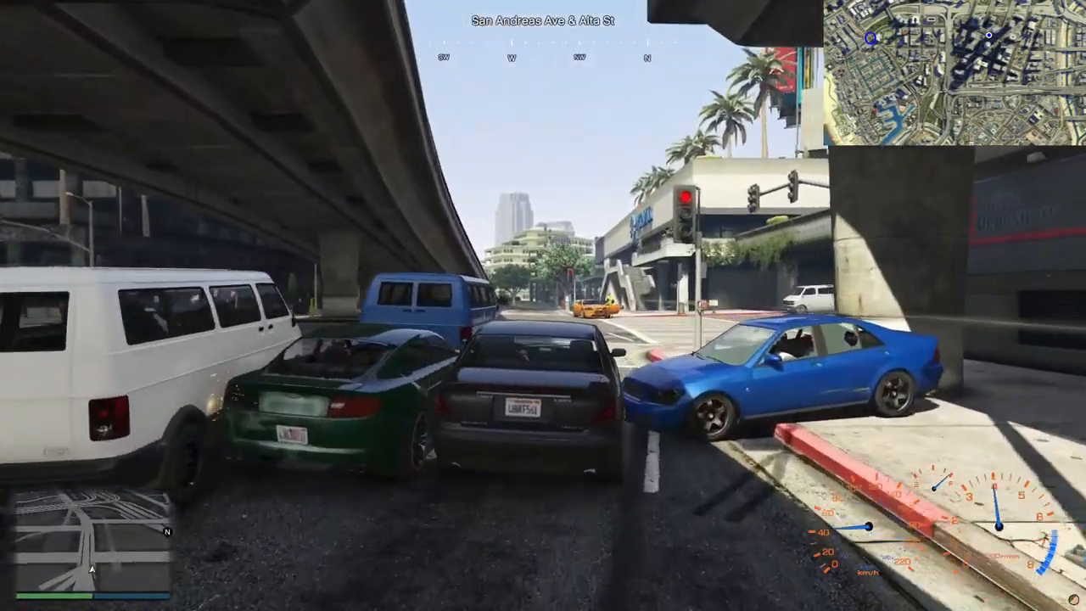
pyautogui.press('w')
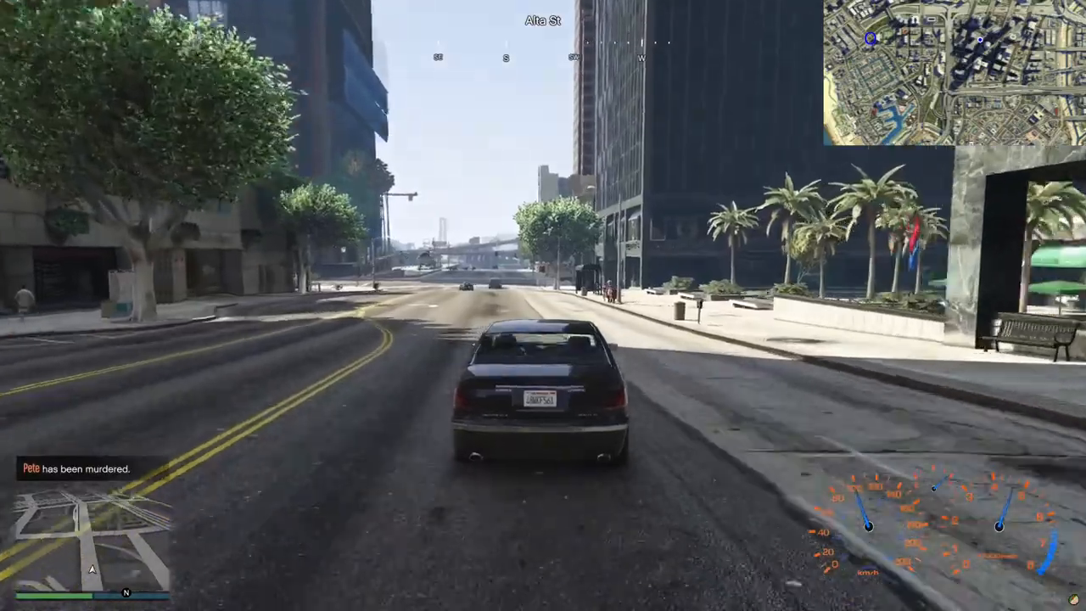
pyautogui.press('w')
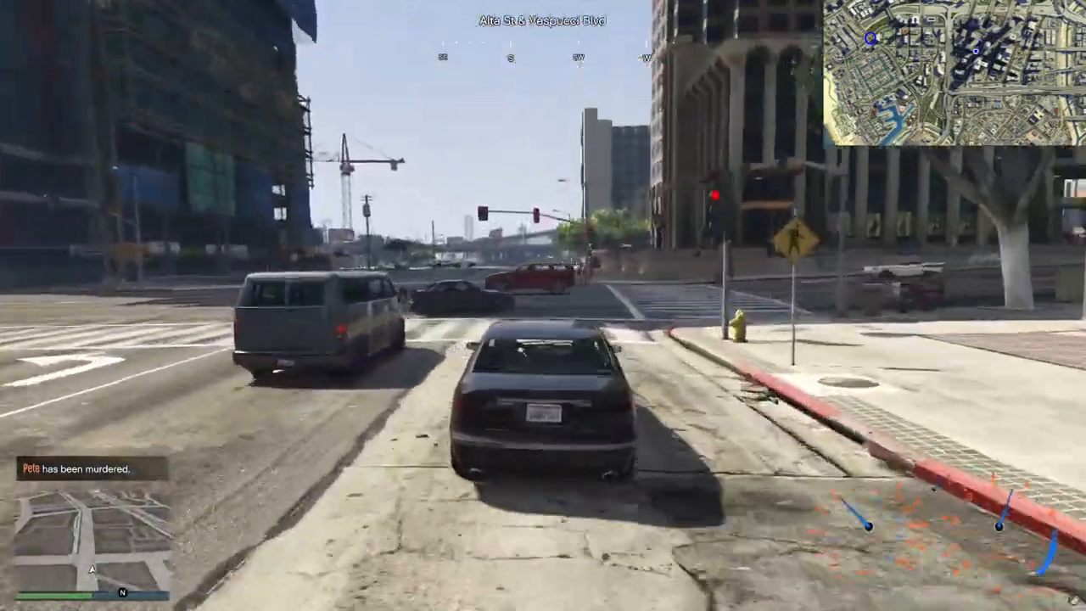
pyautogui.press('w')
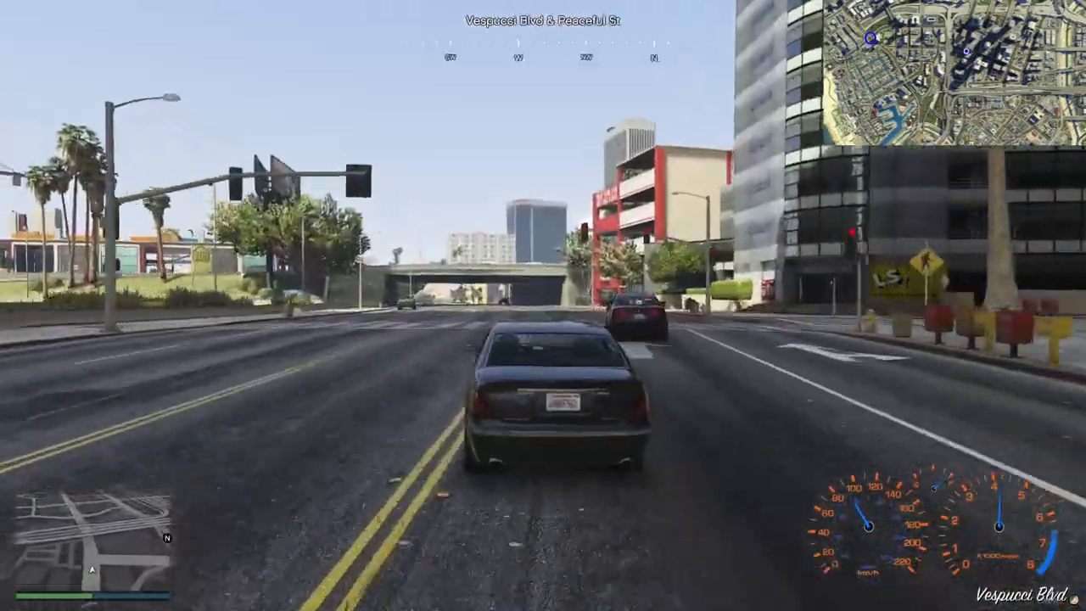
pyautogui.press('w')
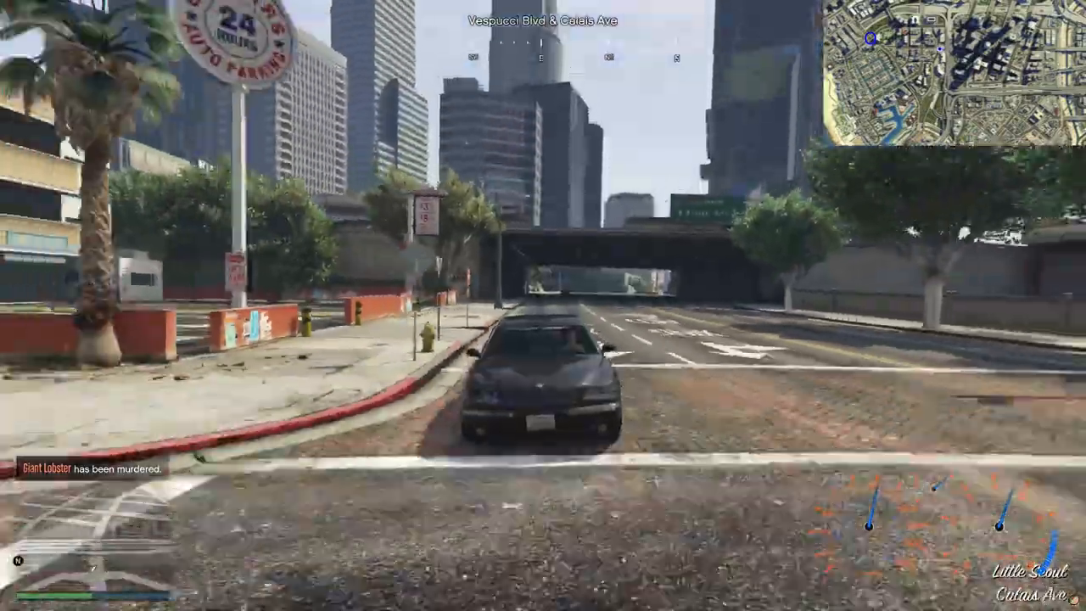
pyautogui.press('w')
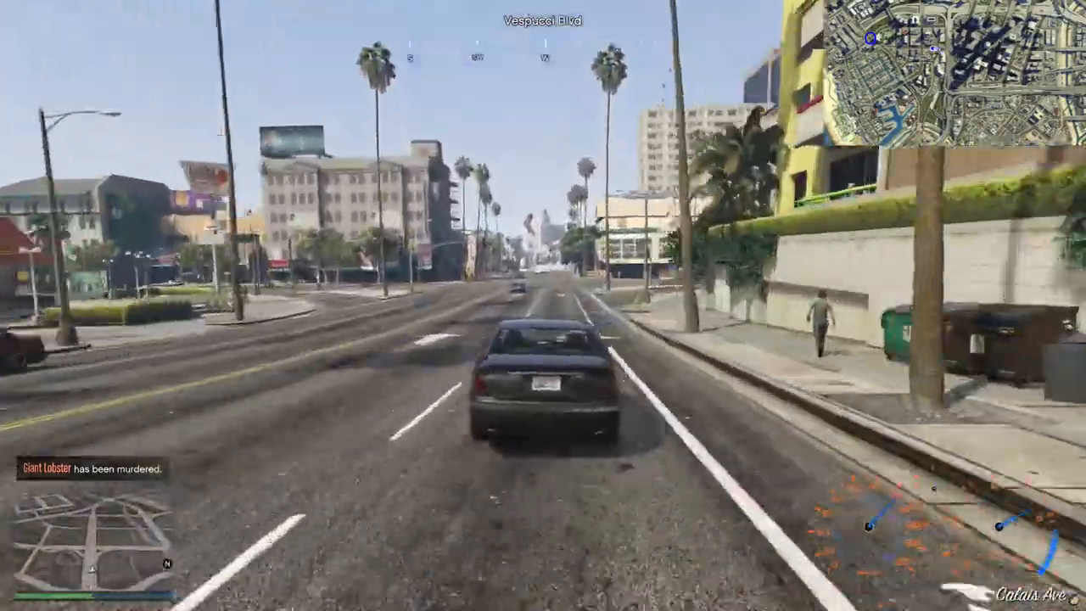
pyautogui.press('w')
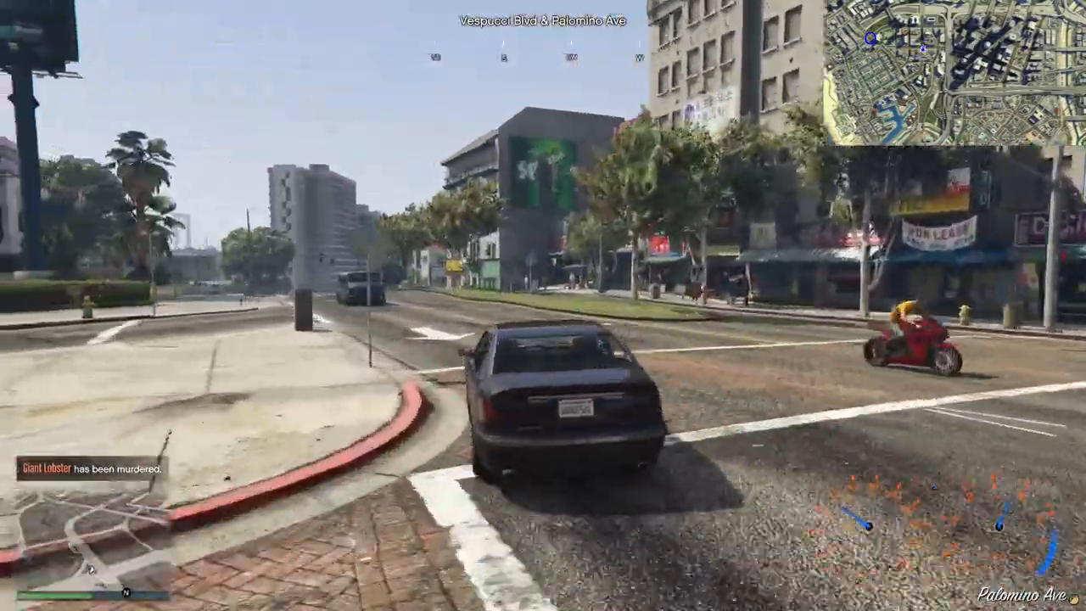
pyautogui.press('w')
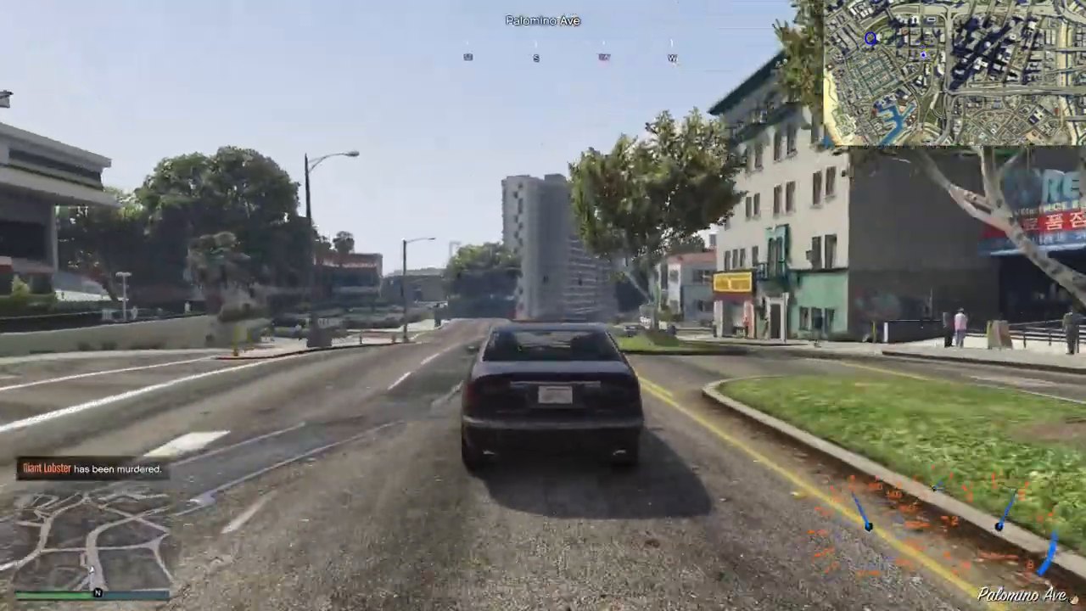
pyautogui.press('w')
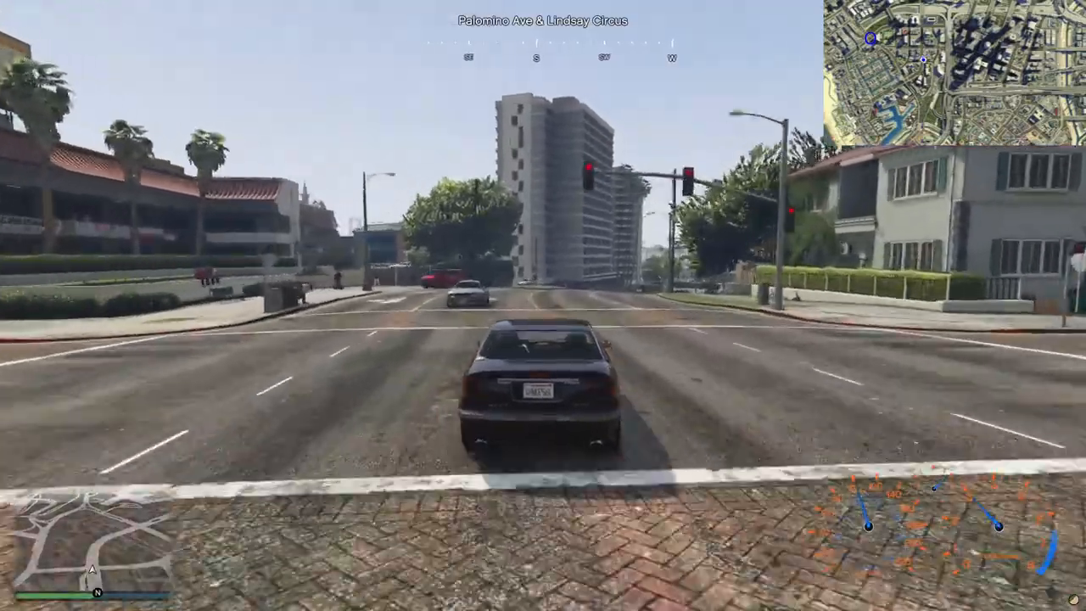